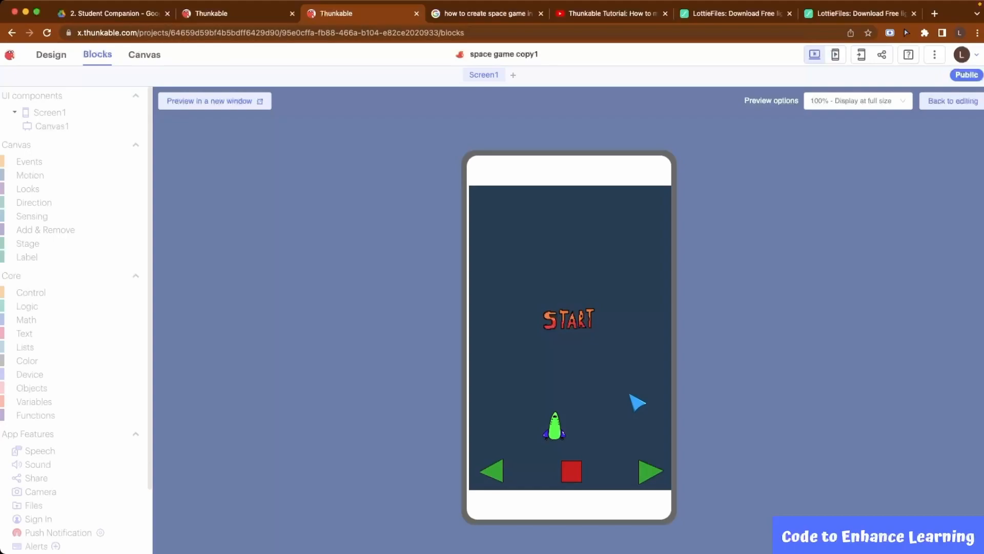
pyautogui.moveTo(596, 320)
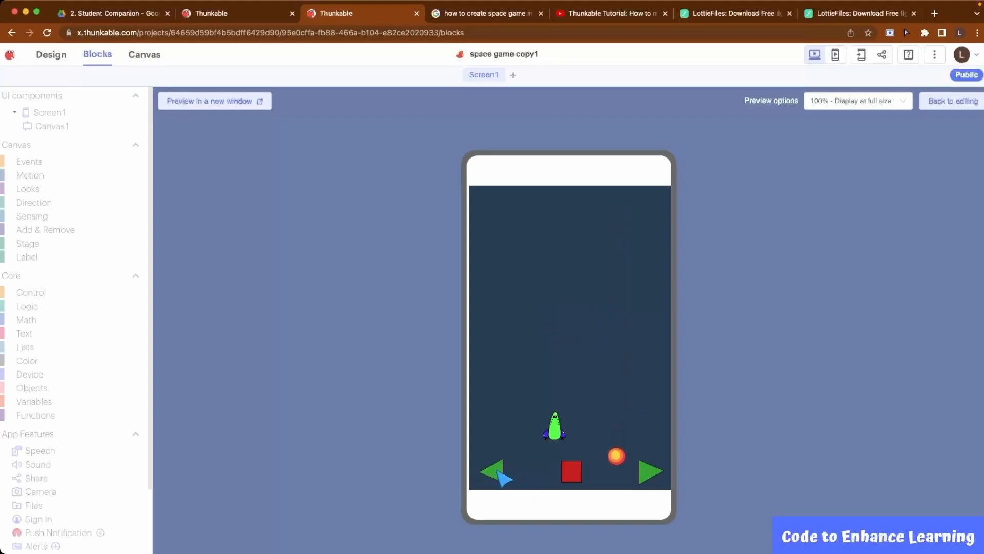
# - Steer the ship left and right in preview until a meteor hits and Game Over appears
pyautogui.click(651, 471)
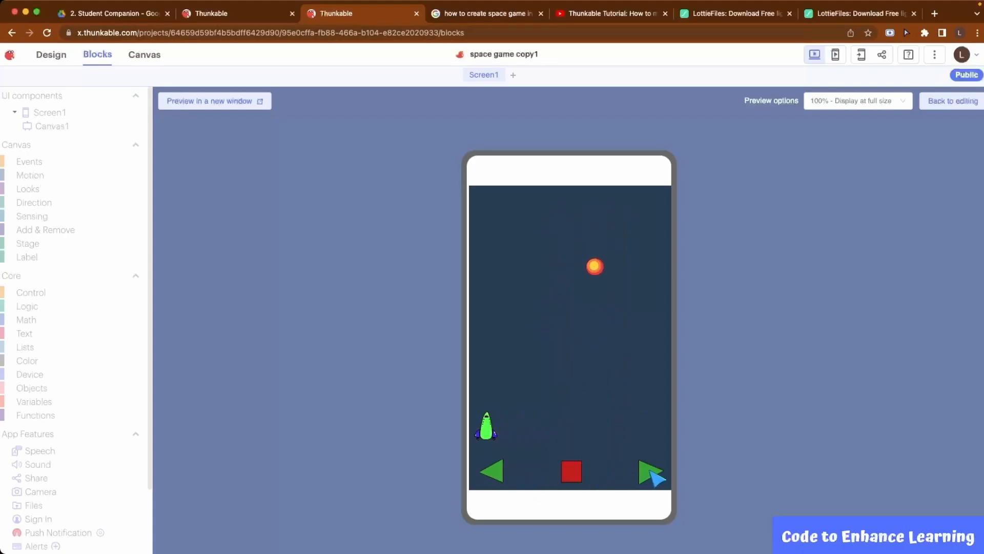
pyautogui.click(651, 470)
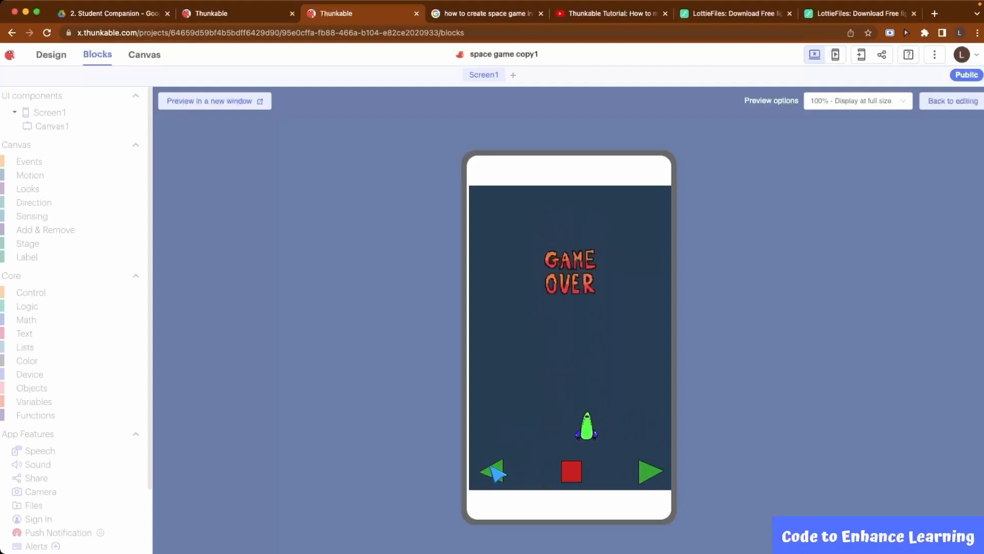
pyautogui.moveTo(657, 433)
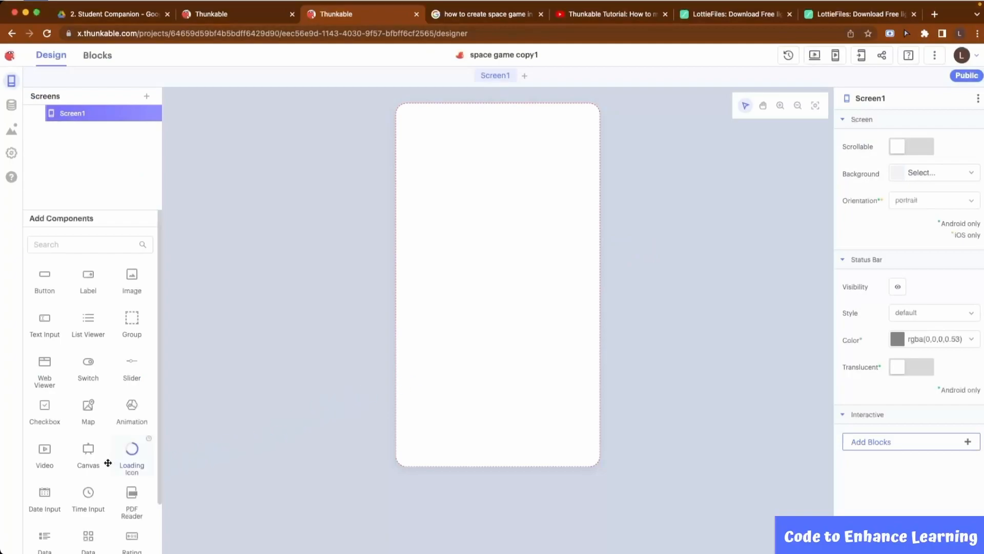
pyautogui.moveTo(88, 452)
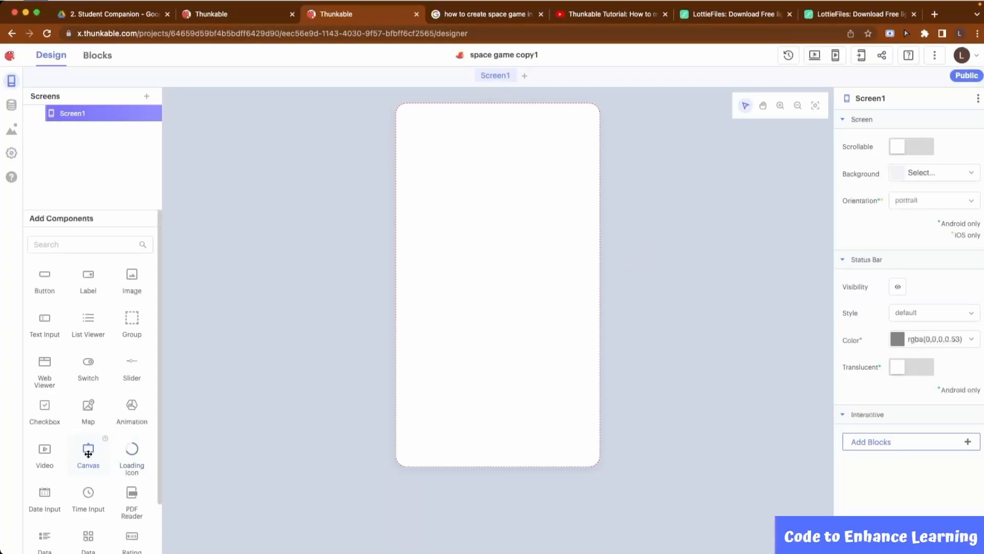
# - Add a Canvas to Screen1, delete Sprite_Type1 and set the stage background to #2a3e55
pyautogui.click(88, 452)
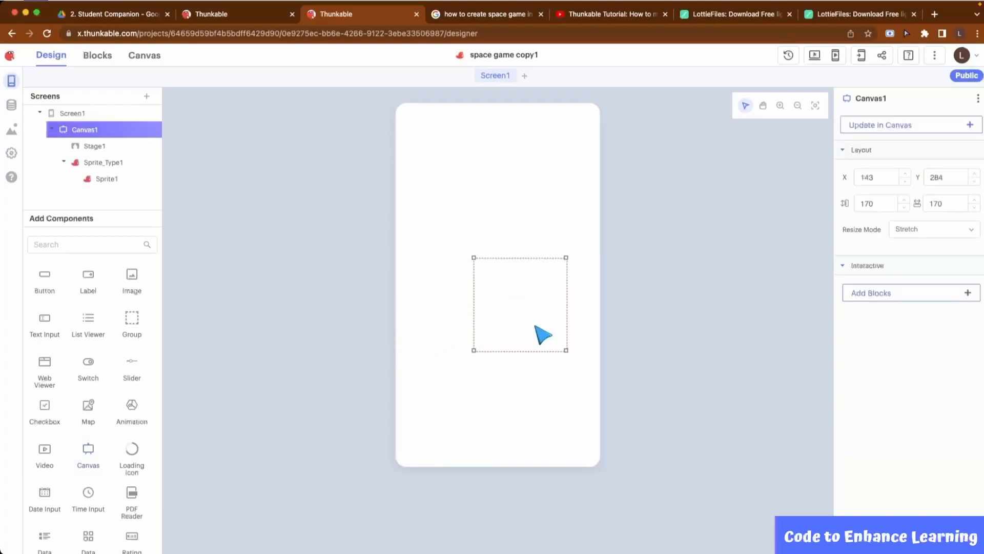
pyautogui.click(102, 162)
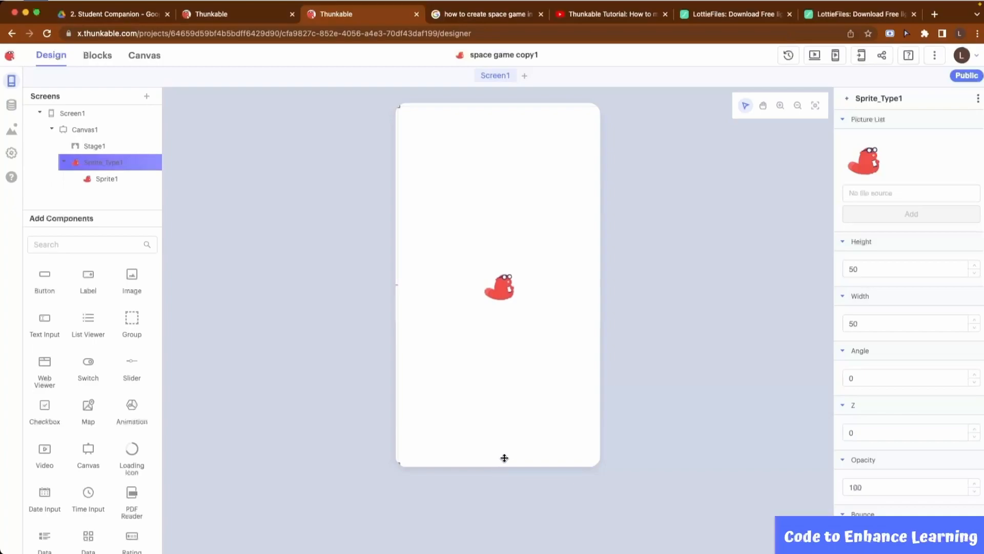
pyautogui.moveTo(95, 149)
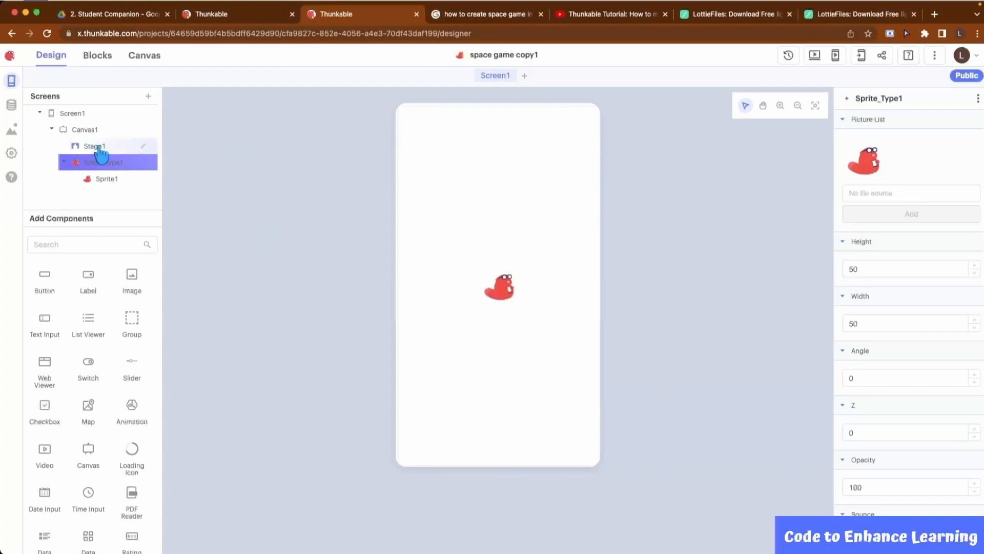
pyautogui.click(93, 145)
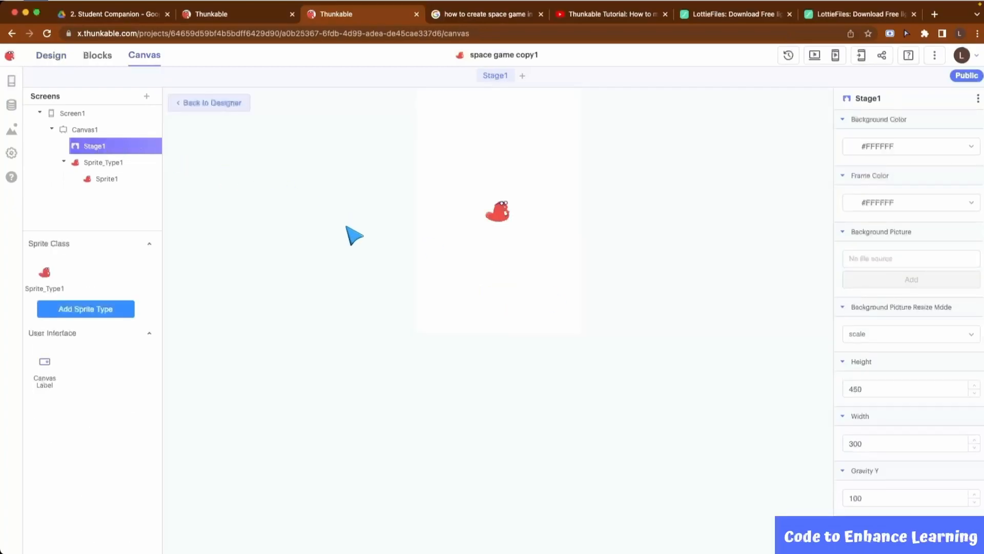
pyautogui.moveTo(352, 234)
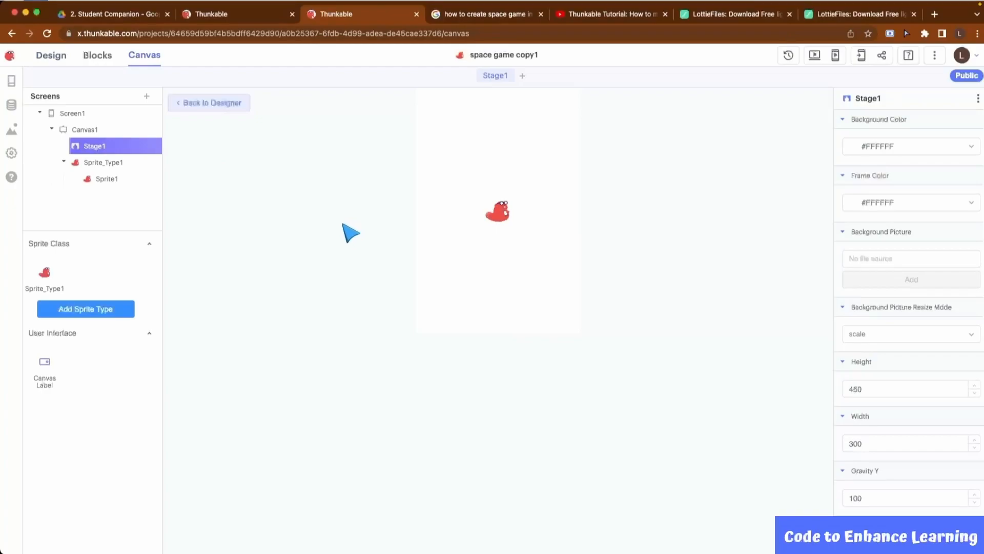
pyautogui.click(903, 146)
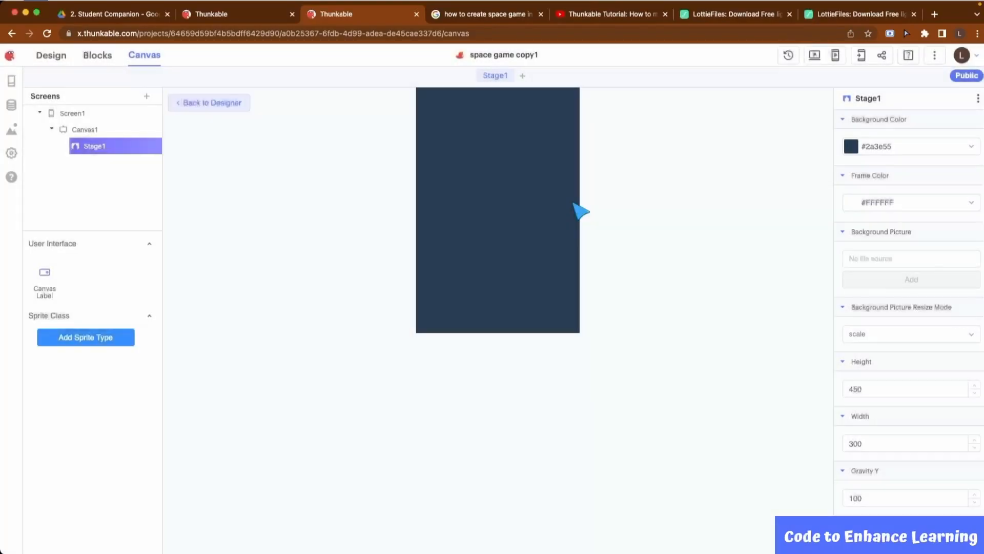
pyautogui.moveTo(209, 359)
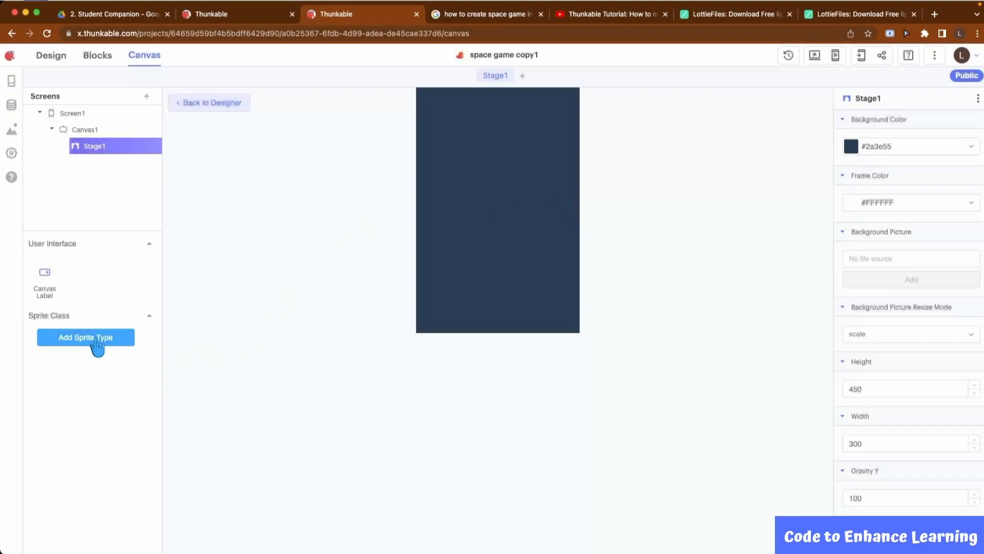
# - Add a new sprite type showing Start.png in place of the default creature picture
pyautogui.click(85, 338)
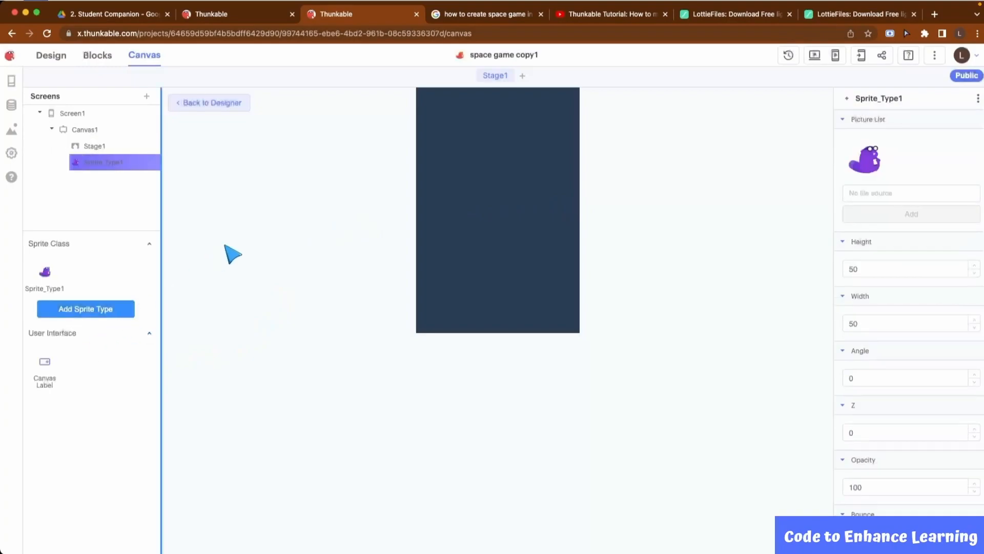
pyautogui.moveTo(145, 170)
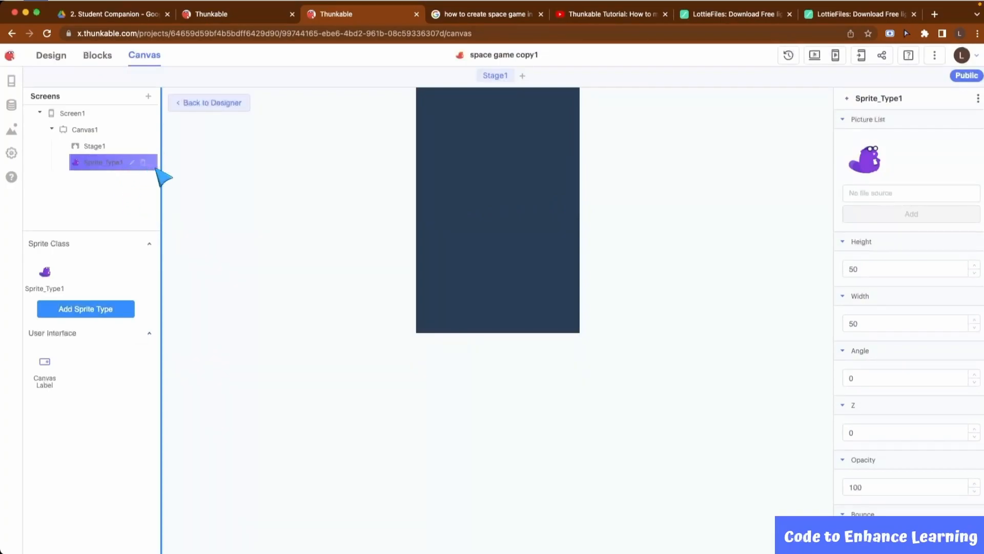
pyautogui.click(909, 193)
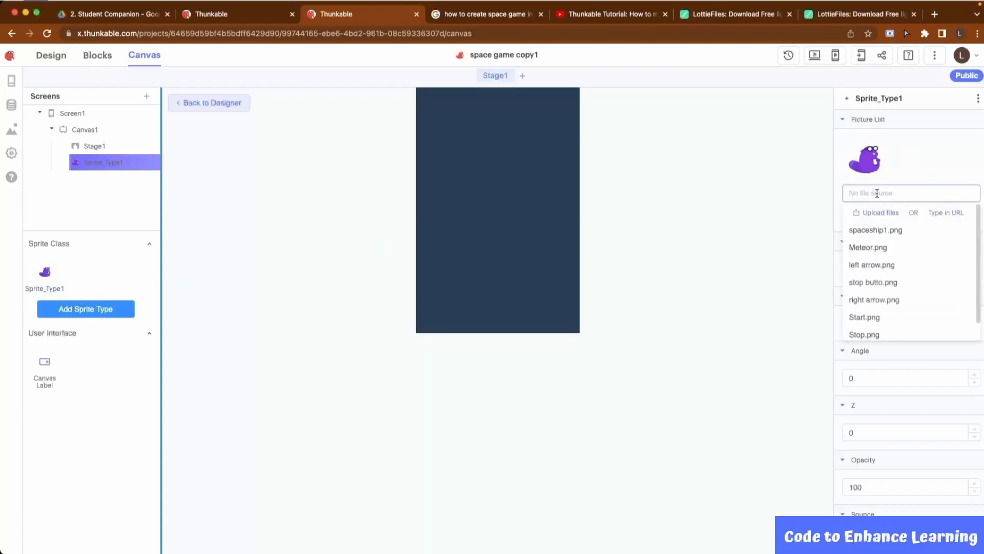
pyautogui.scroll(-3)
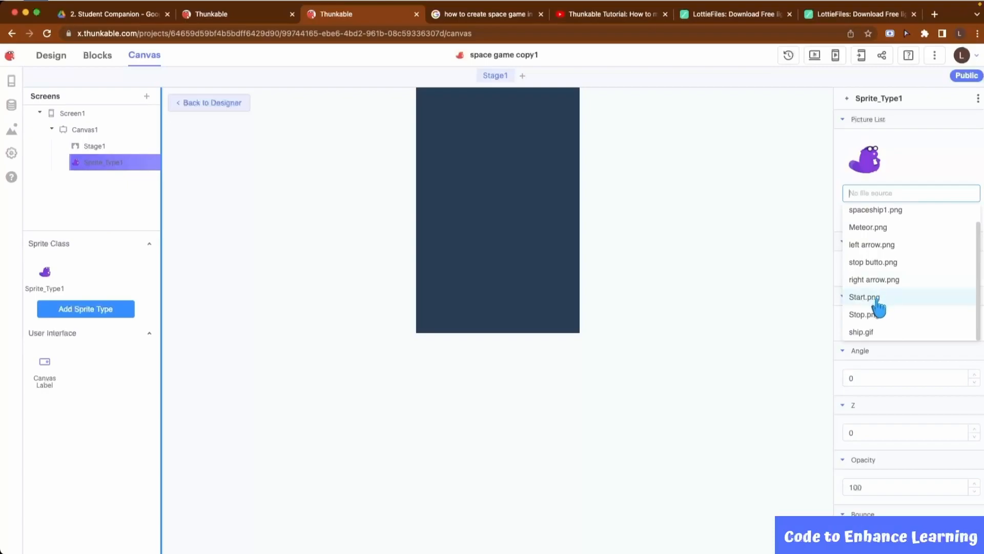
pyautogui.click(864, 296)
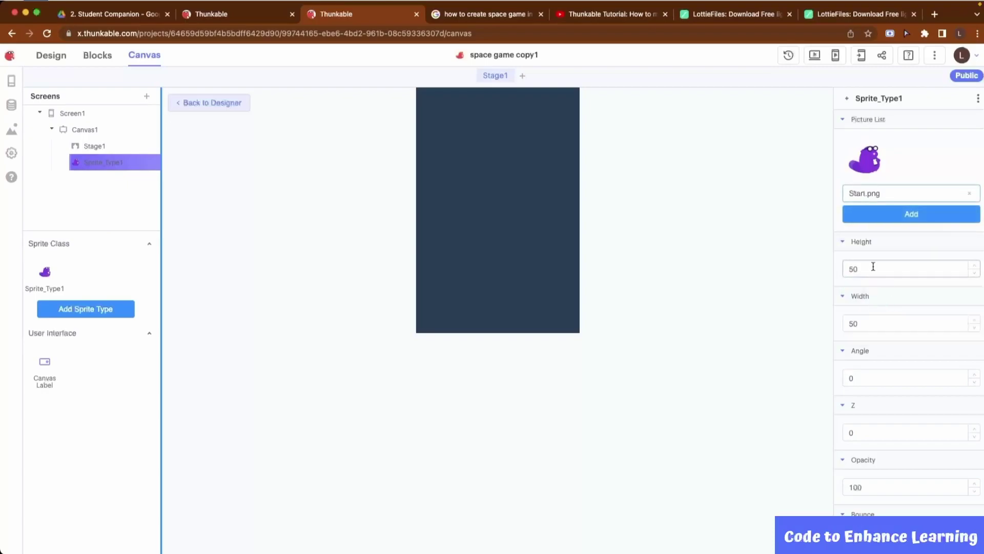
pyautogui.click(911, 193)
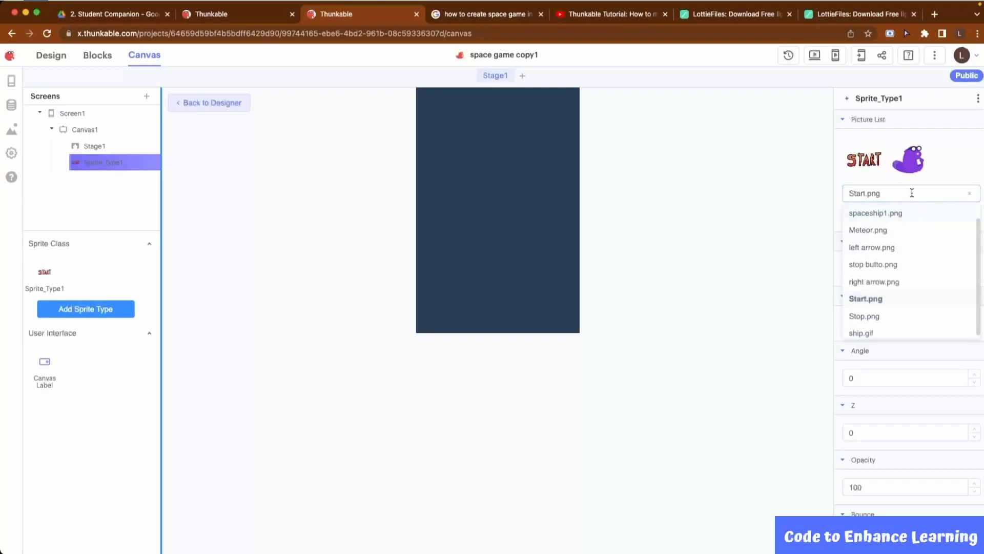
pyautogui.click(864, 298)
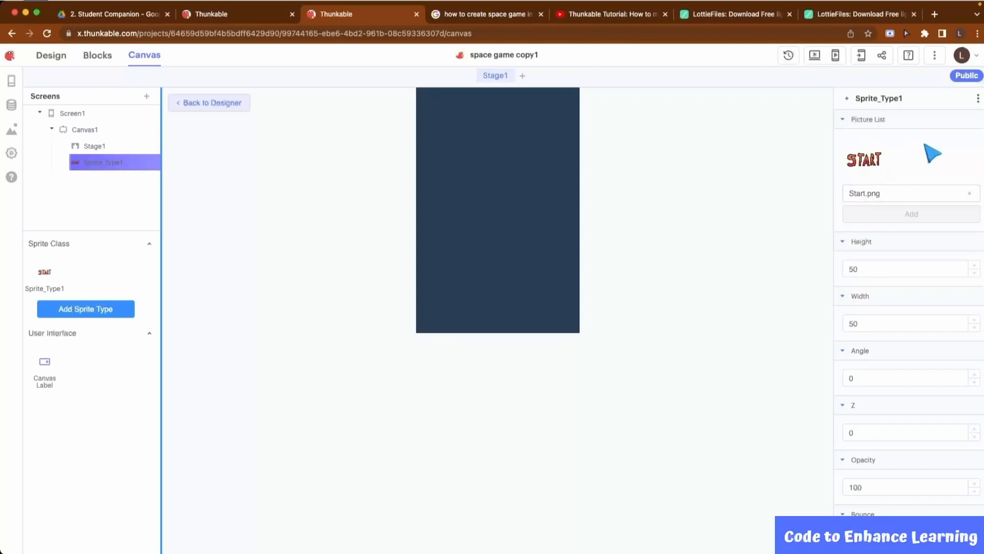
pyautogui.moveTo(964, 110)
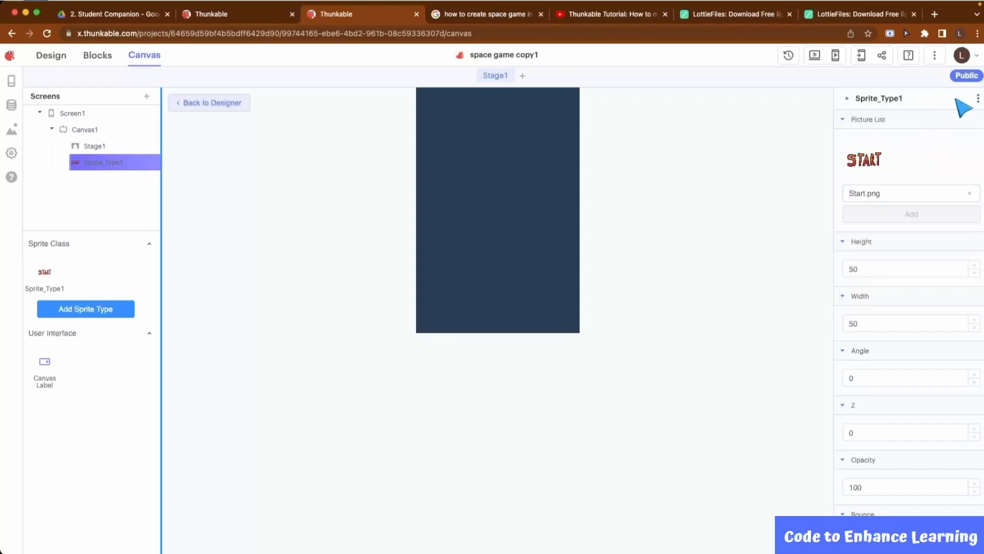
# - Rename the new sprite type to Sprite_Type1_start
pyautogui.click(977, 98)
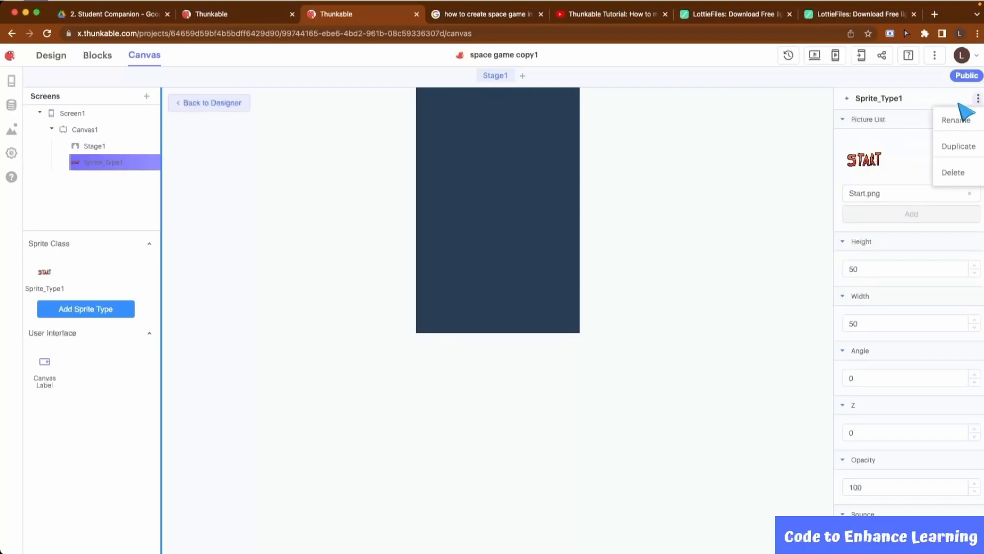
pyautogui.click(955, 120)
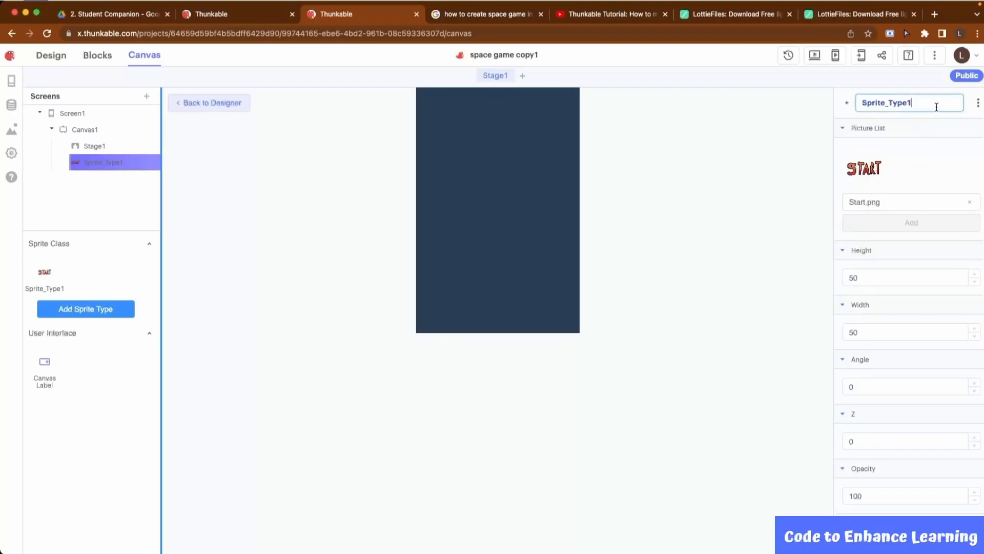
pyautogui.write('_start')
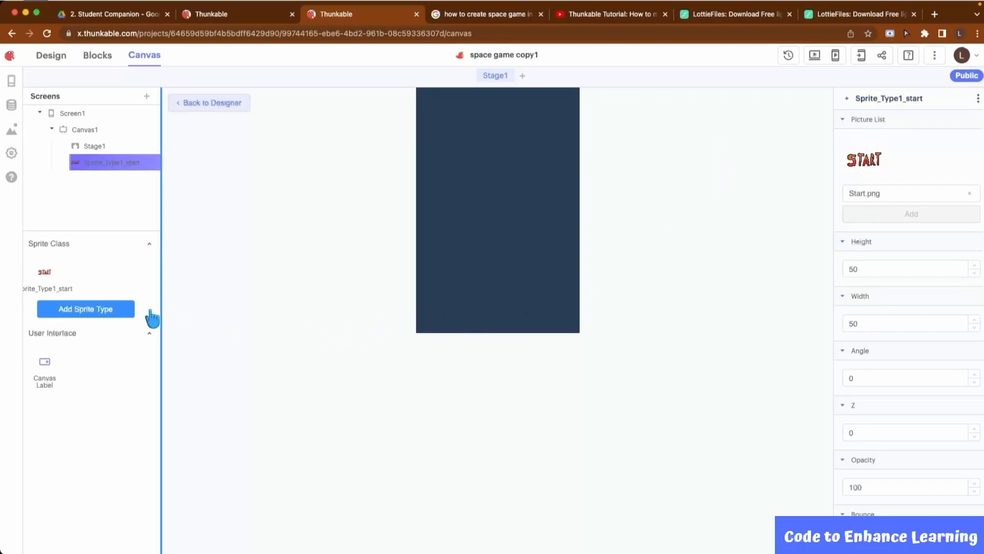
pyautogui.moveTo(107, 317)
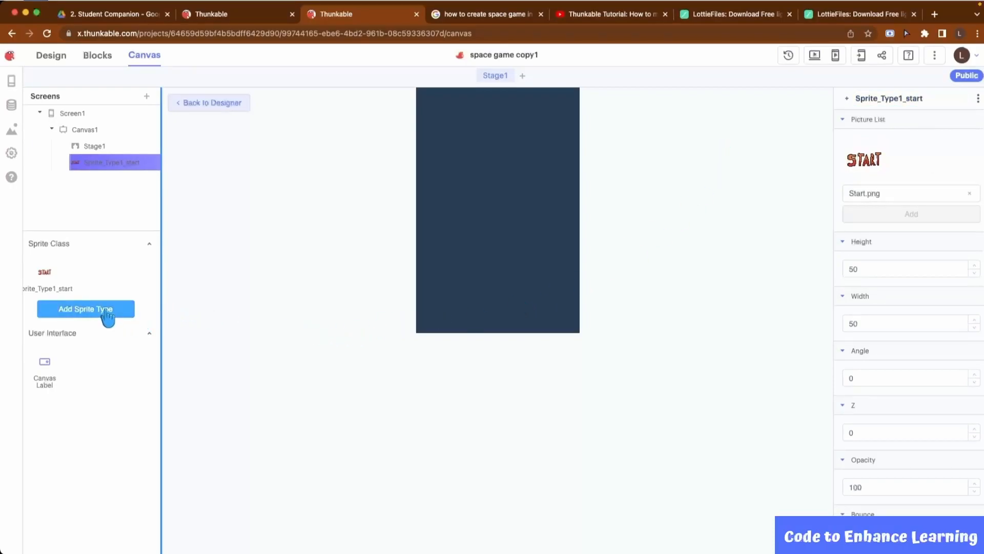
# - Add another sprite type and give it the ship.gif picture
pyautogui.click(86, 308)
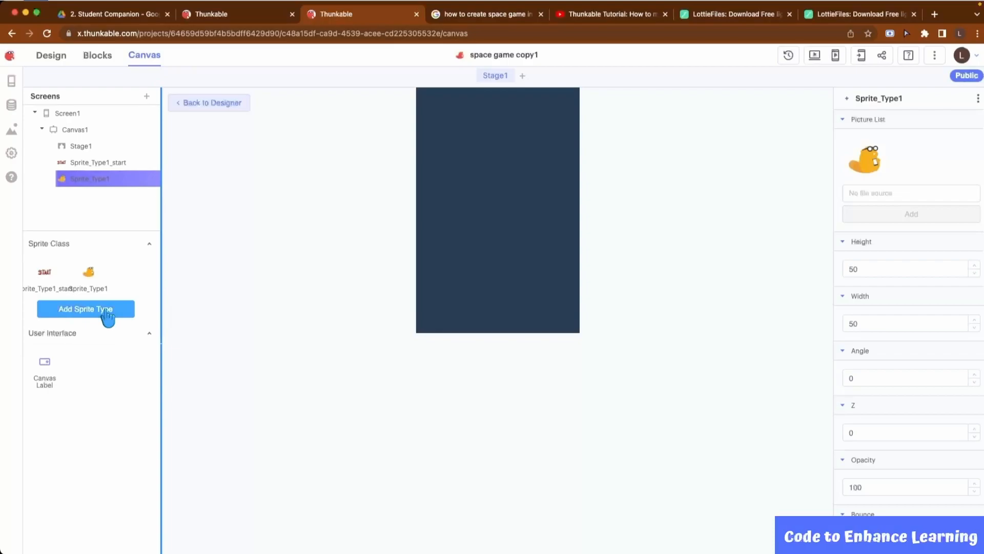
pyautogui.moveTo(243, 327)
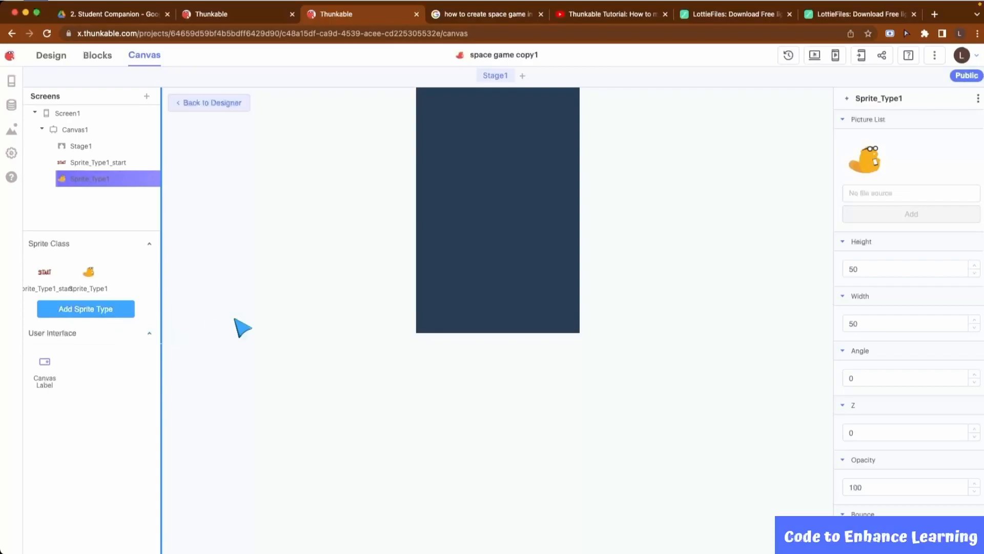
pyautogui.click(911, 193)
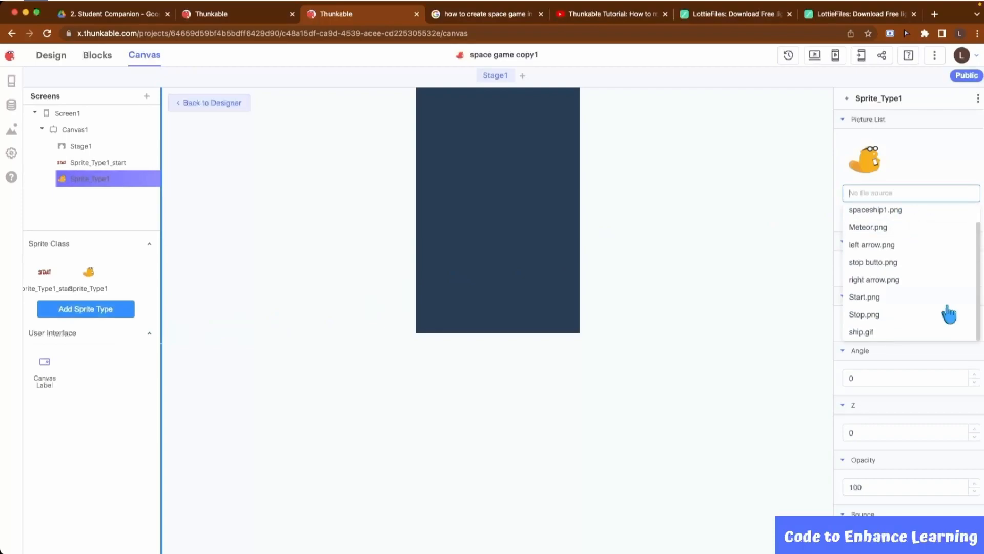
pyautogui.click(861, 332)
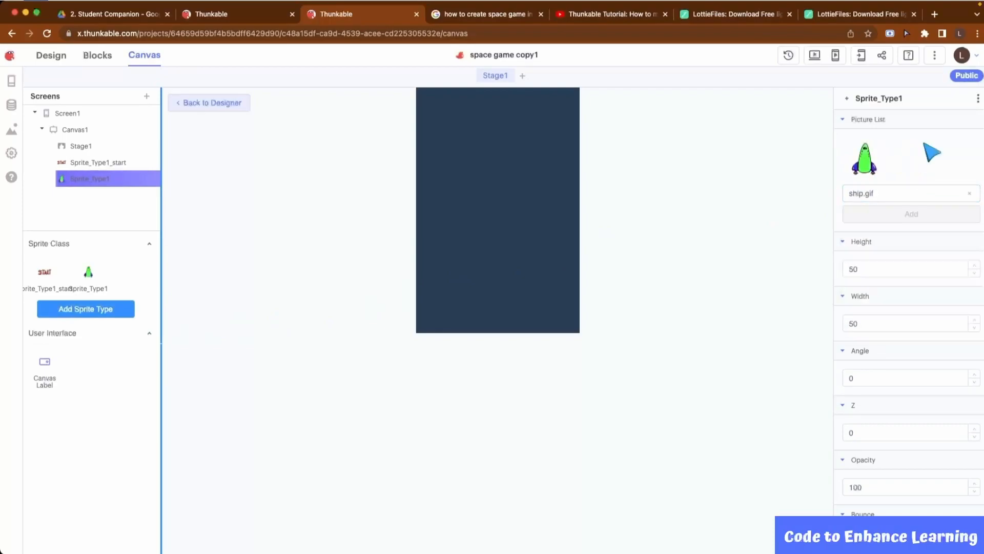
pyautogui.click(883, 98)
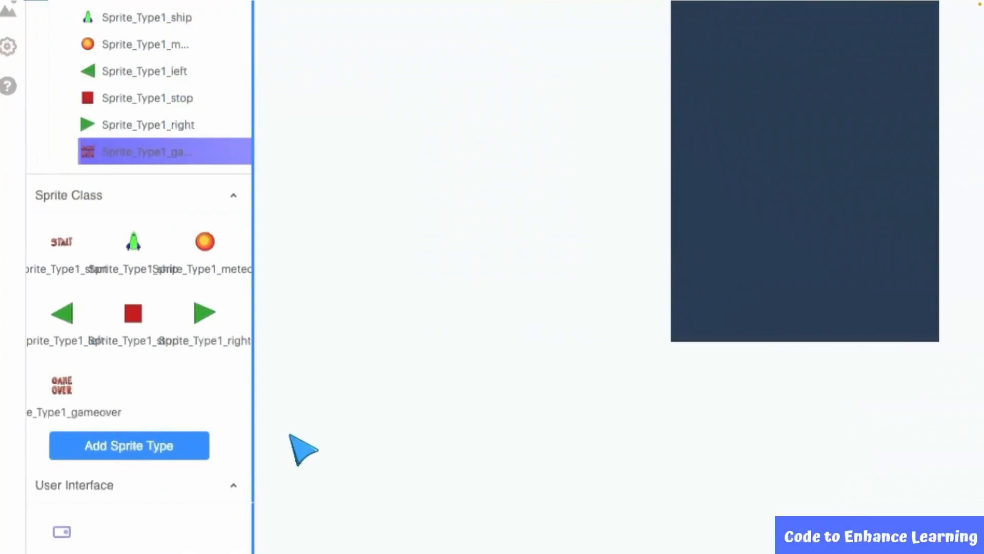
pyautogui.moveTo(370, 394)
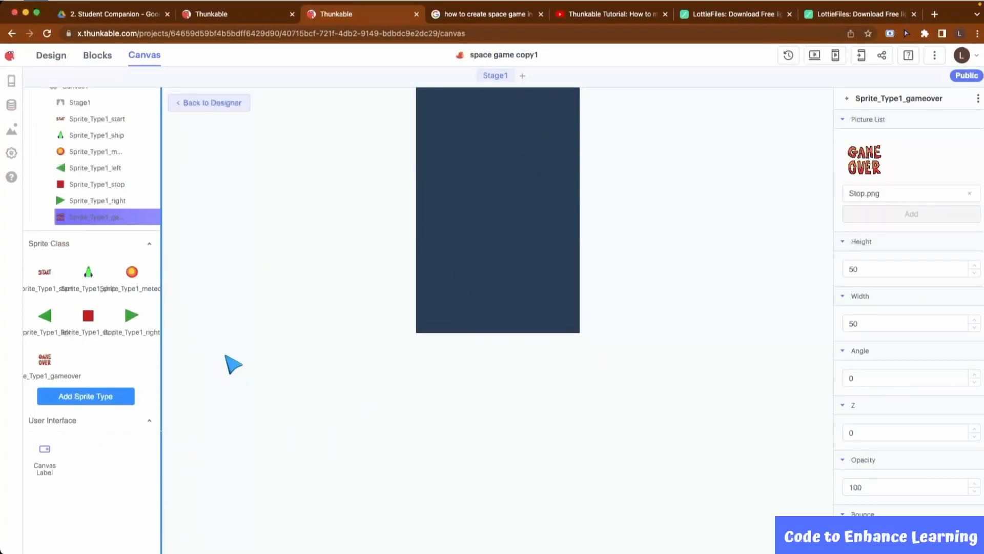
# - Place the START and ship sprites on the stage and rename them
pyautogui.click(96, 135)
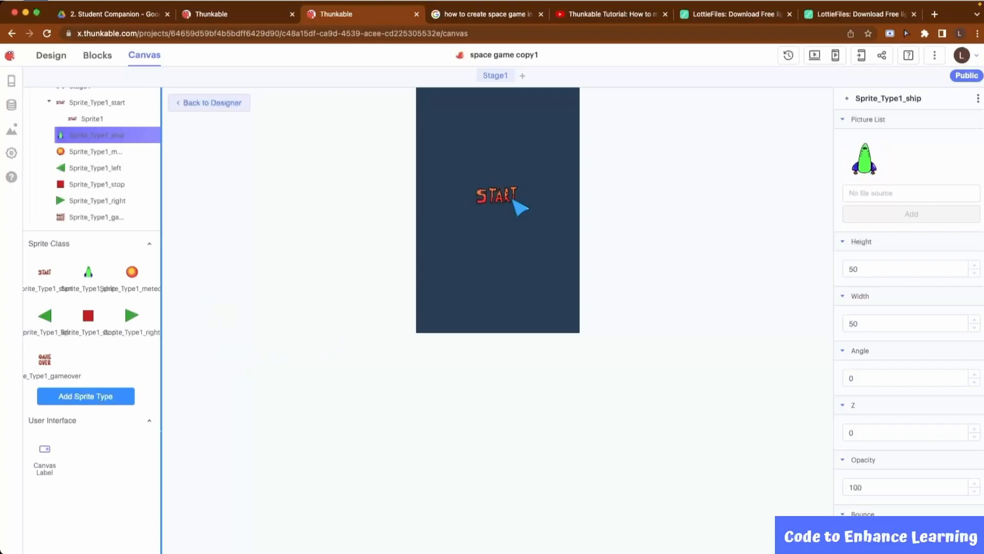
pyautogui.click(92, 118)
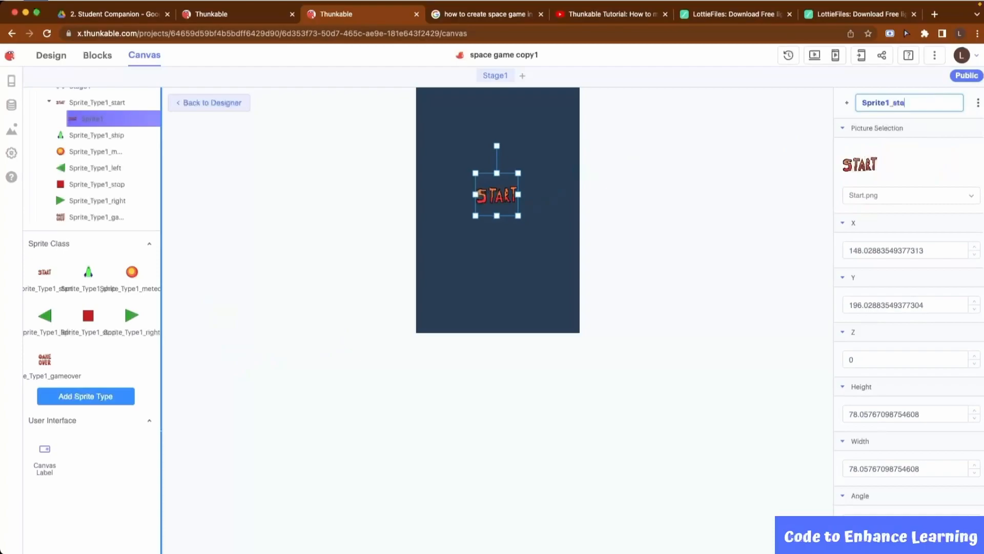
pyautogui.write('rt')
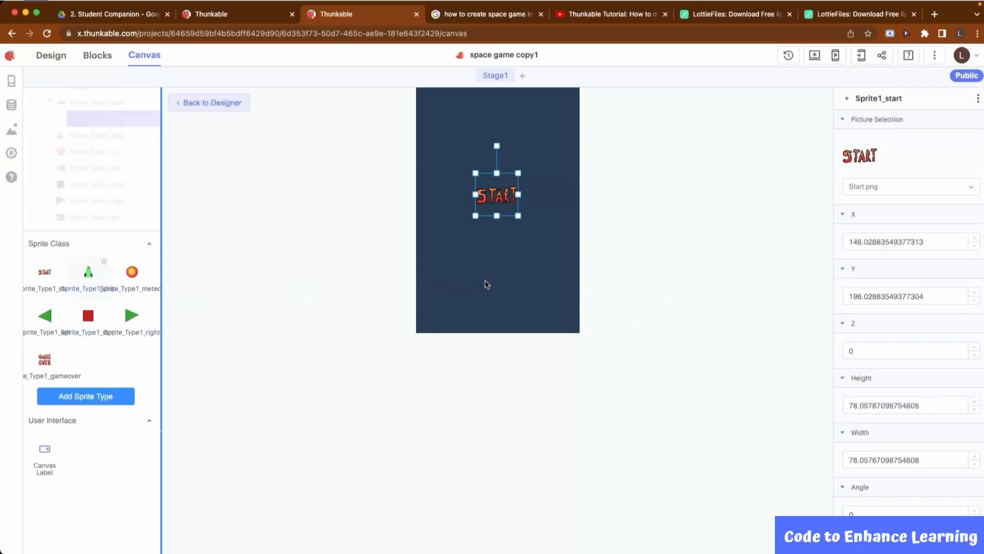
pyautogui.click(91, 135)
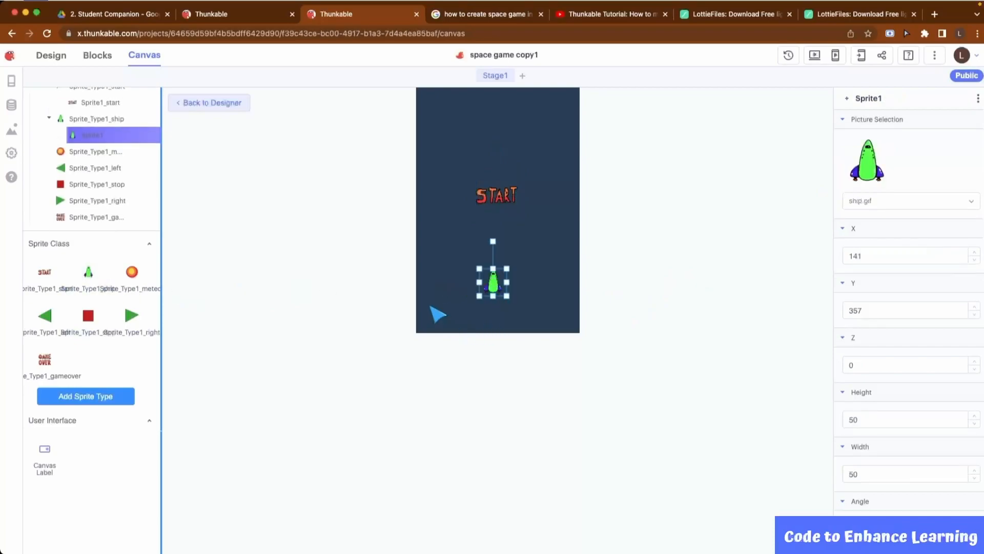
pyautogui.click(978, 98)
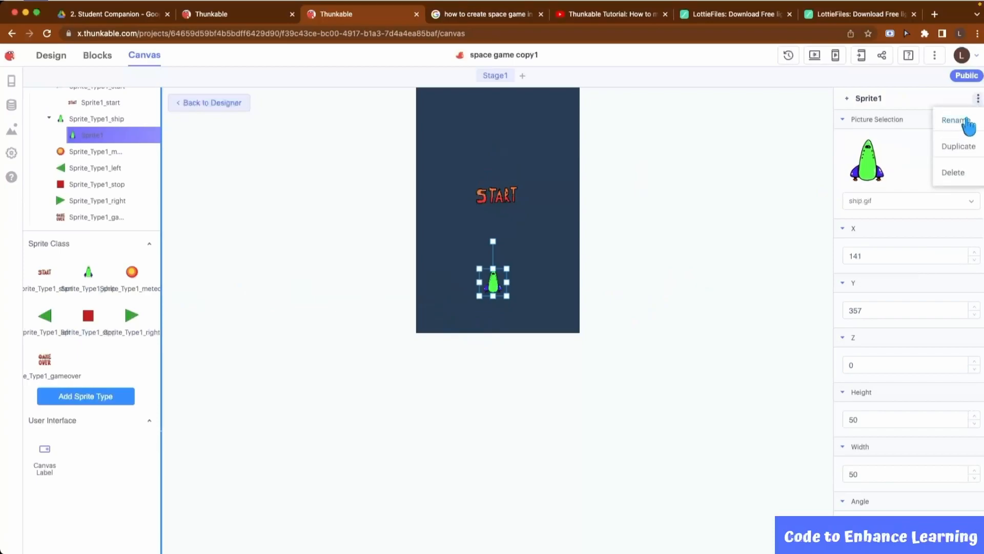
pyautogui.click(954, 120)
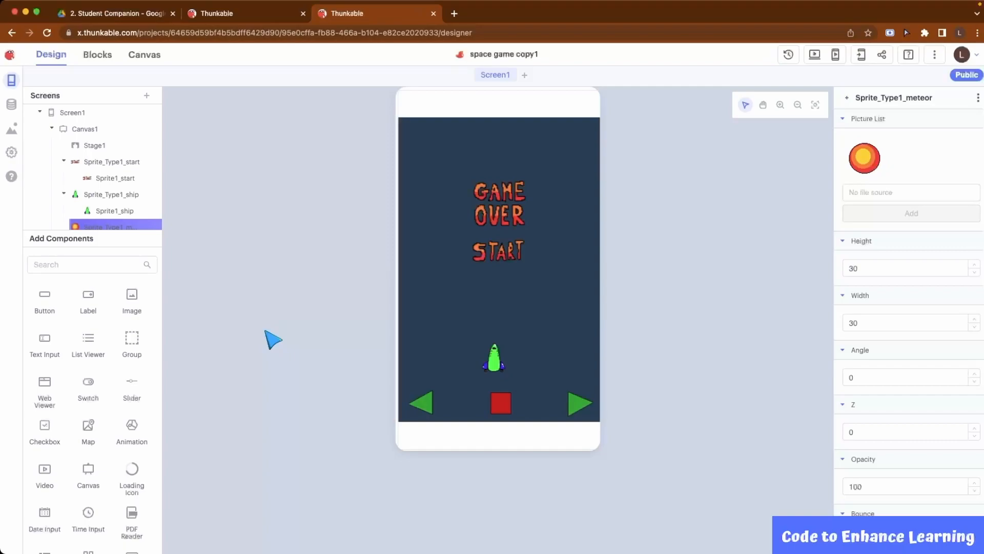
pyautogui.moveTo(256, 256)
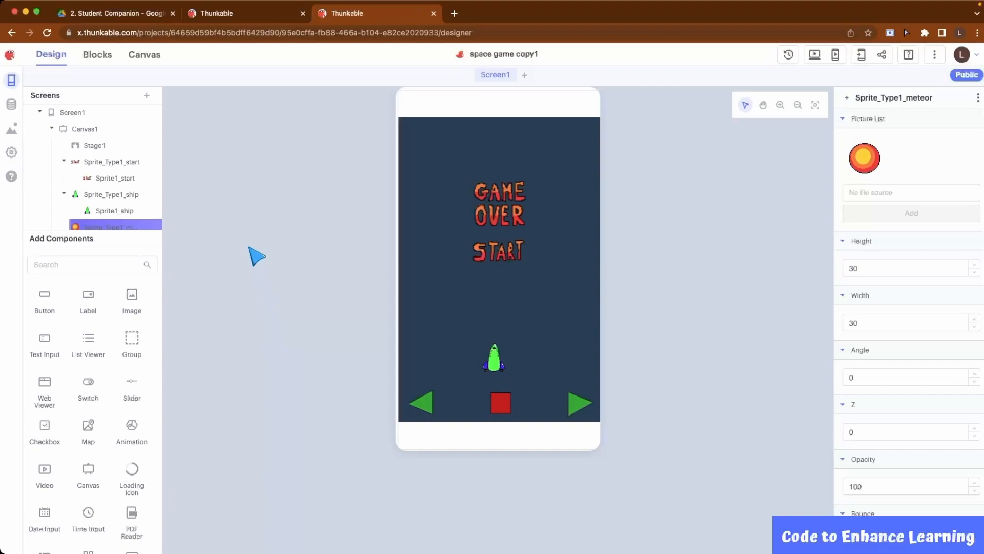
# - In Blocks, add a 'when Canvas1 loads' event that hides Sprite1_game over
pyautogui.click(97, 55)
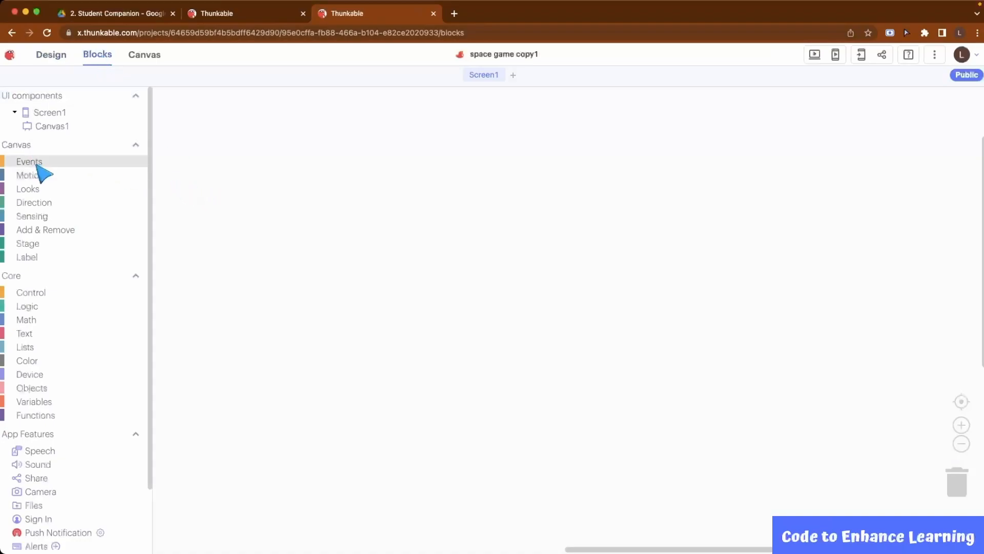
pyautogui.click(29, 162)
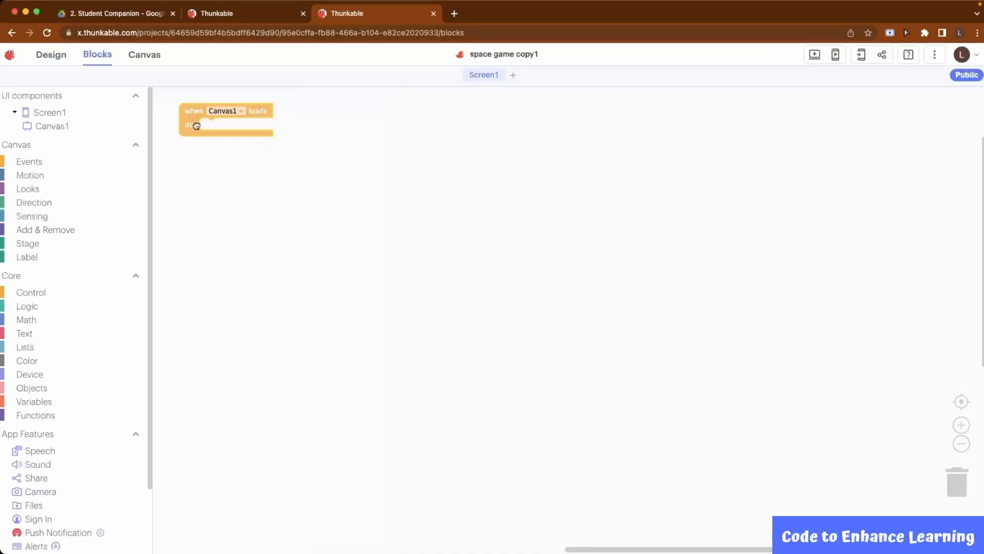
pyautogui.moveTo(195, 120); pyautogui.dragTo(273, 128)
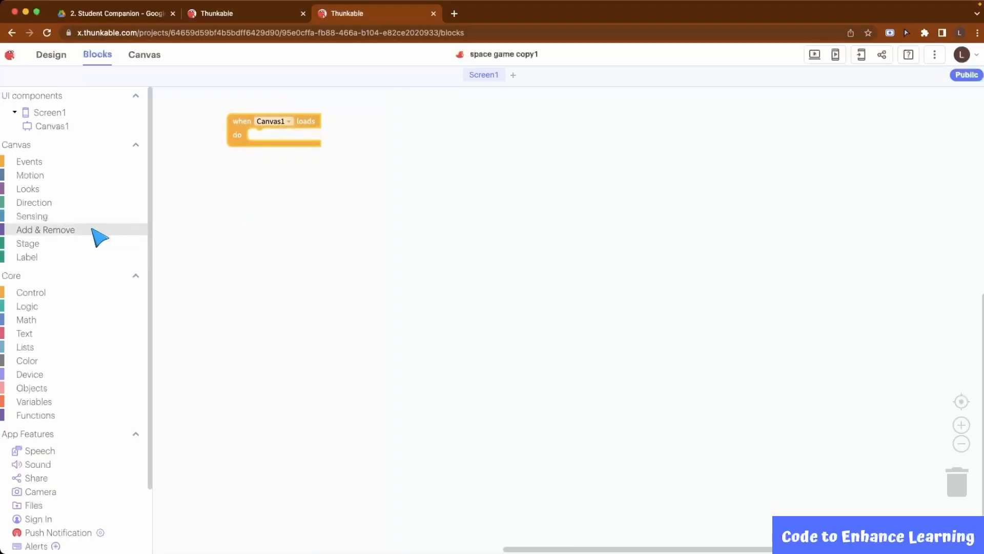
pyautogui.click(28, 189)
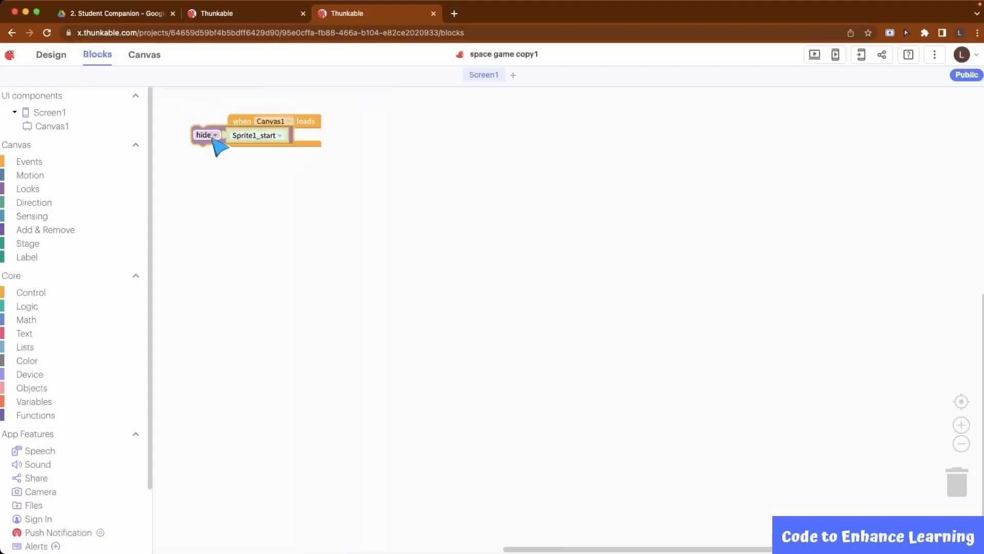
pyautogui.click(257, 135)
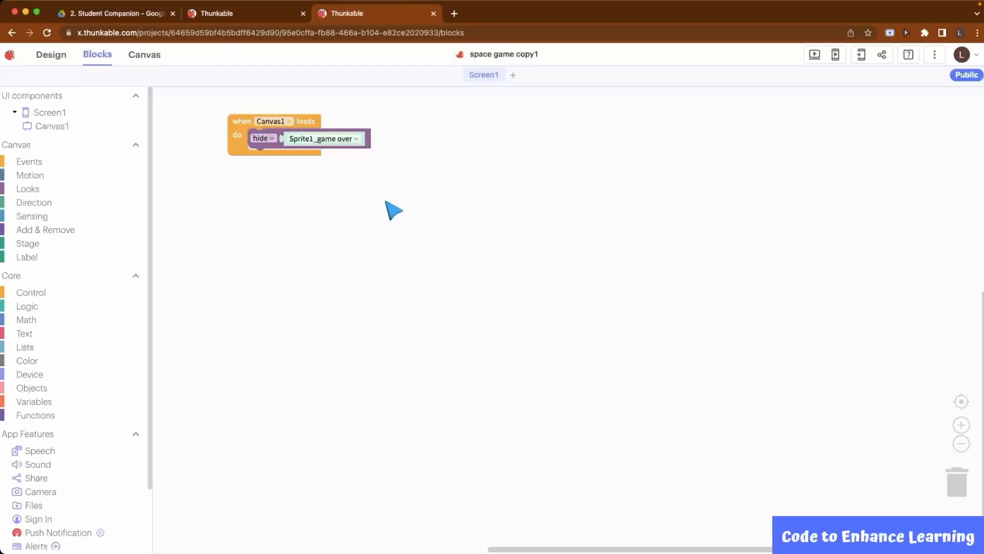
pyautogui.click(29, 162)
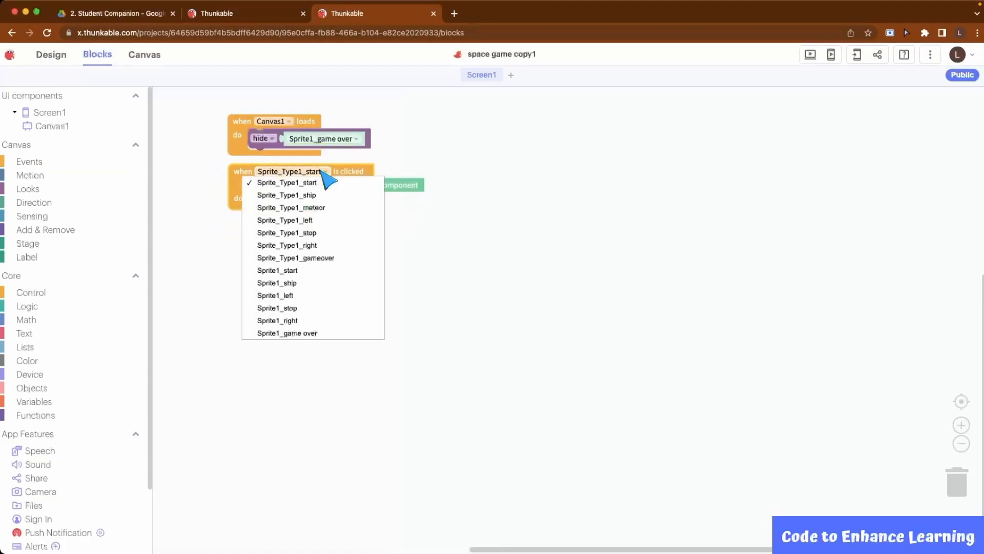
# - Create left, right and stop click events setting the ship's x speed to -150, 150, 0
pyautogui.click(275, 296)
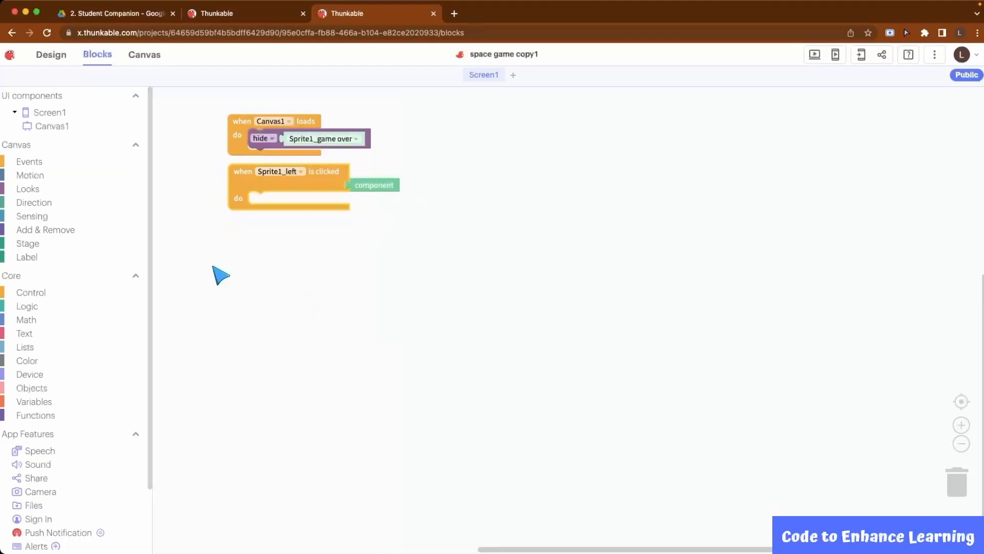
pyautogui.click(29, 176)
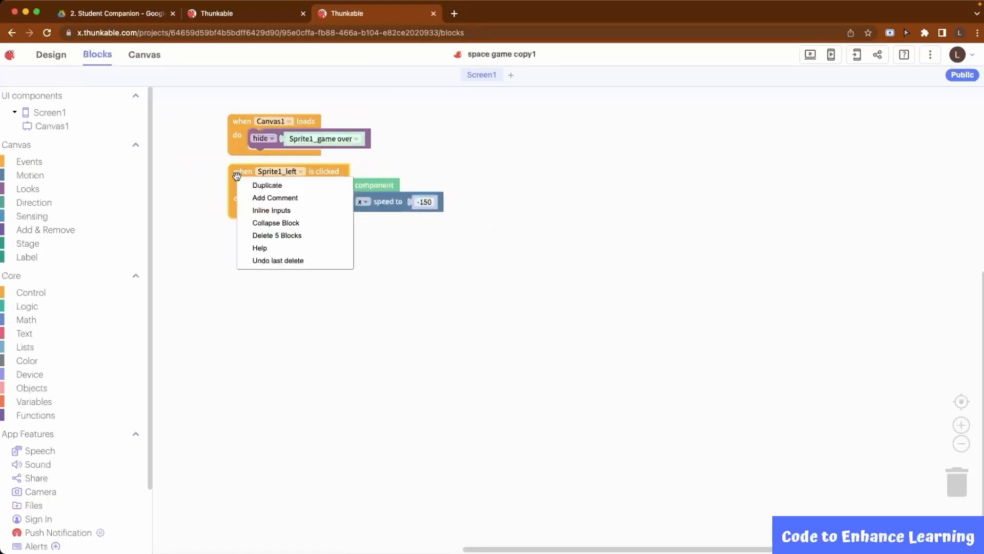
pyautogui.click(267, 184)
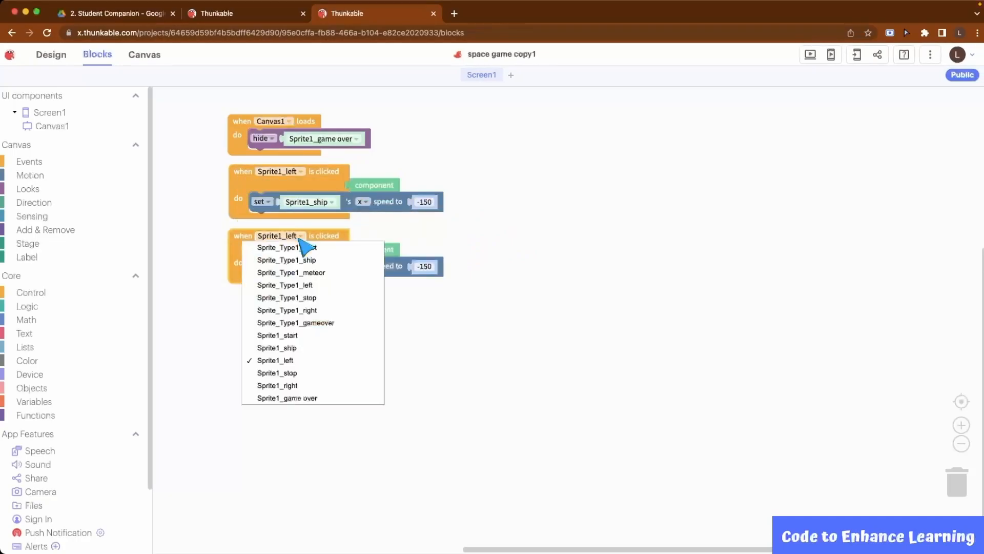
pyautogui.moveTo(295, 386)
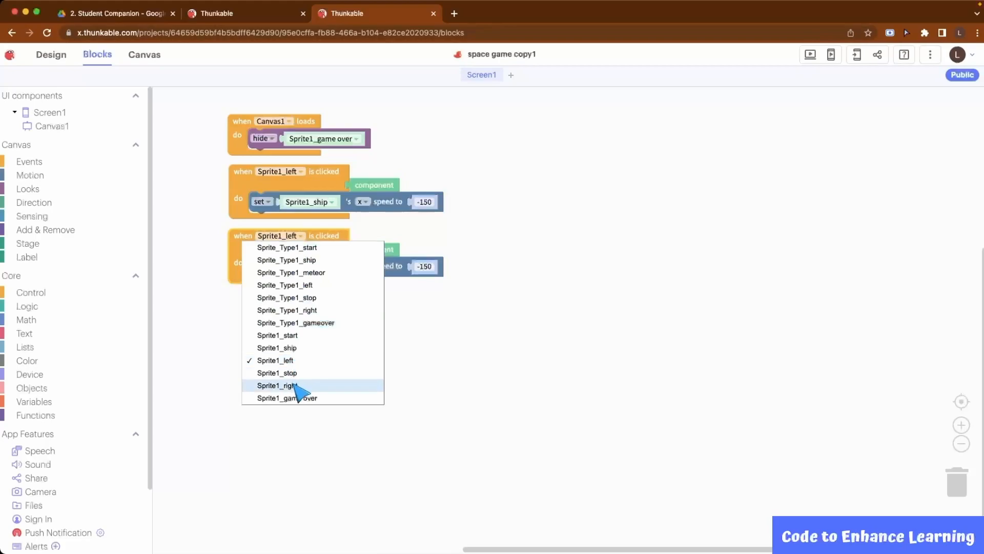
pyautogui.click(285, 385)
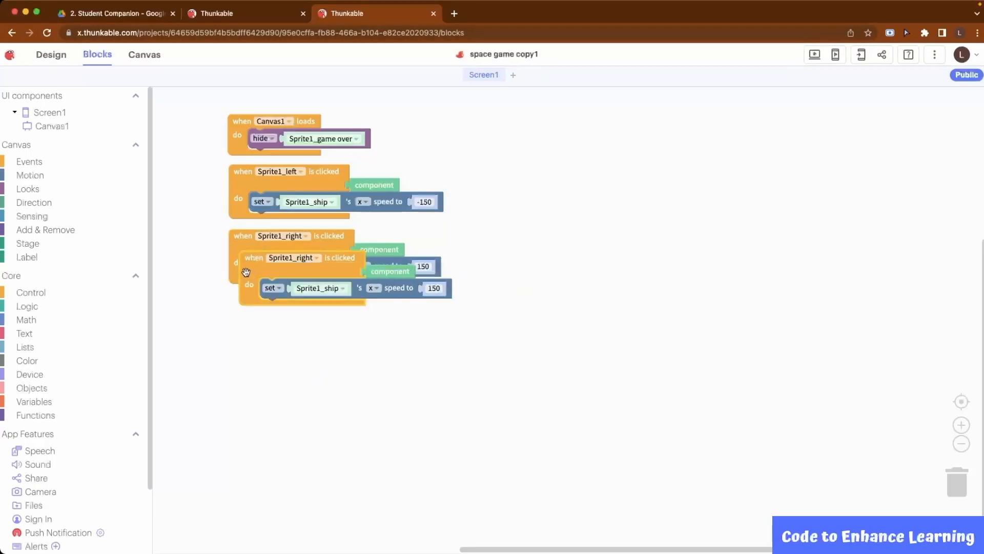
pyautogui.moveTo(286, 257); pyautogui.dragTo(286, 307)
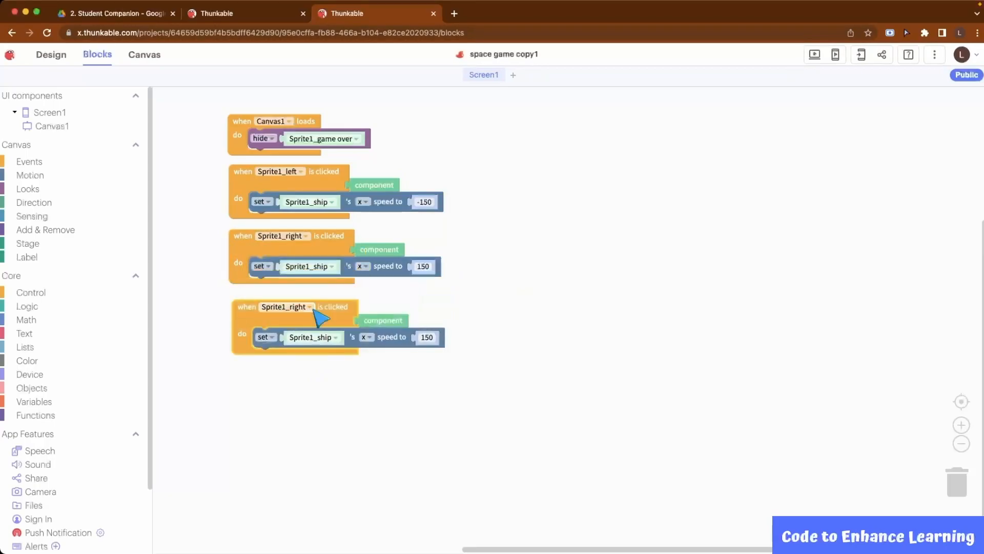
pyautogui.click(286, 307)
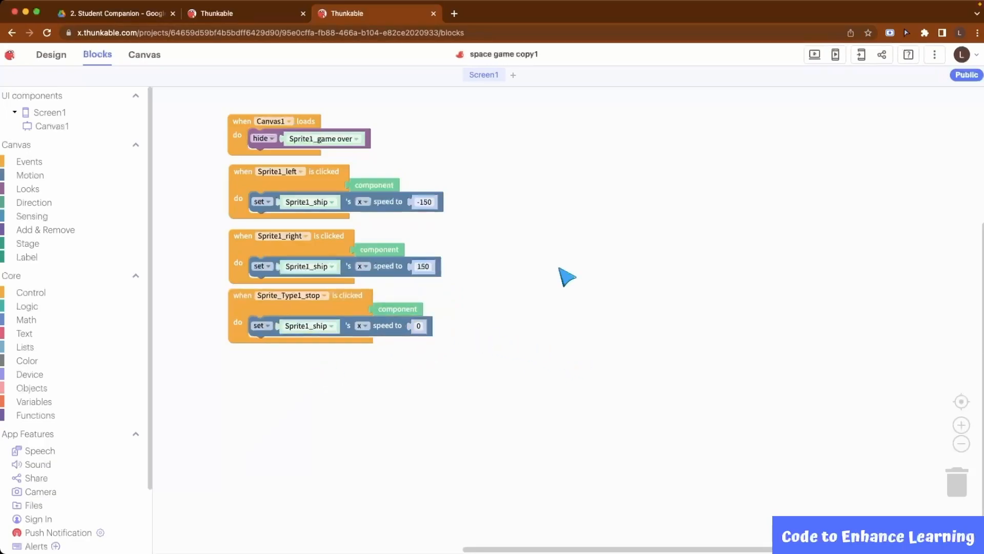
pyautogui.moveTo(530, 227)
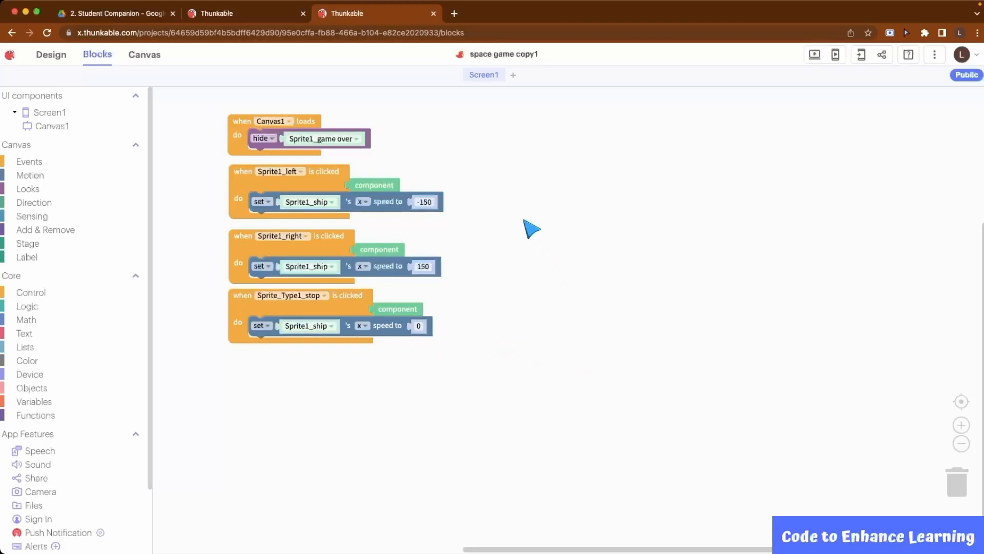
# - Add a start-click event that hides Sprite1_start and creates a meteor at random x 40–320
pyautogui.click(29, 161)
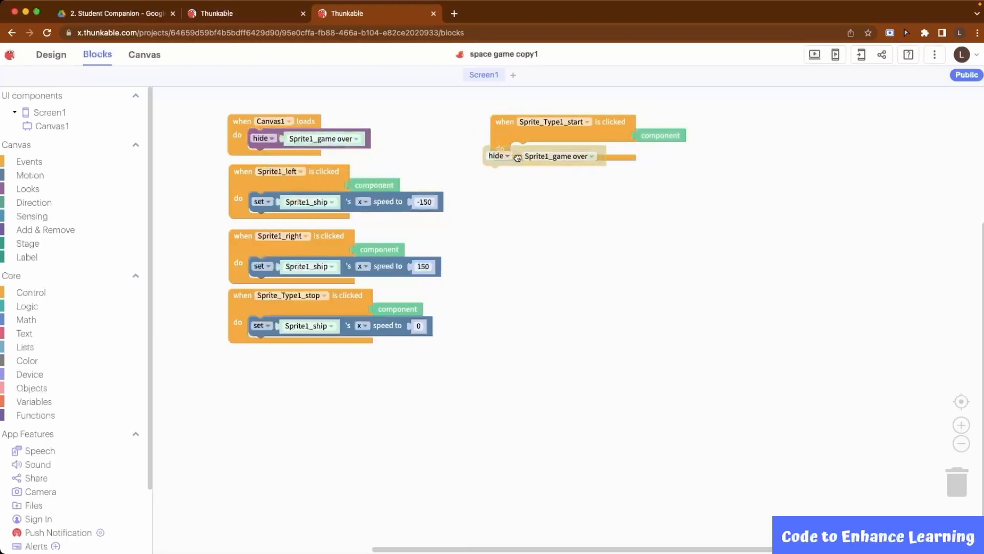
pyautogui.click(587, 156)
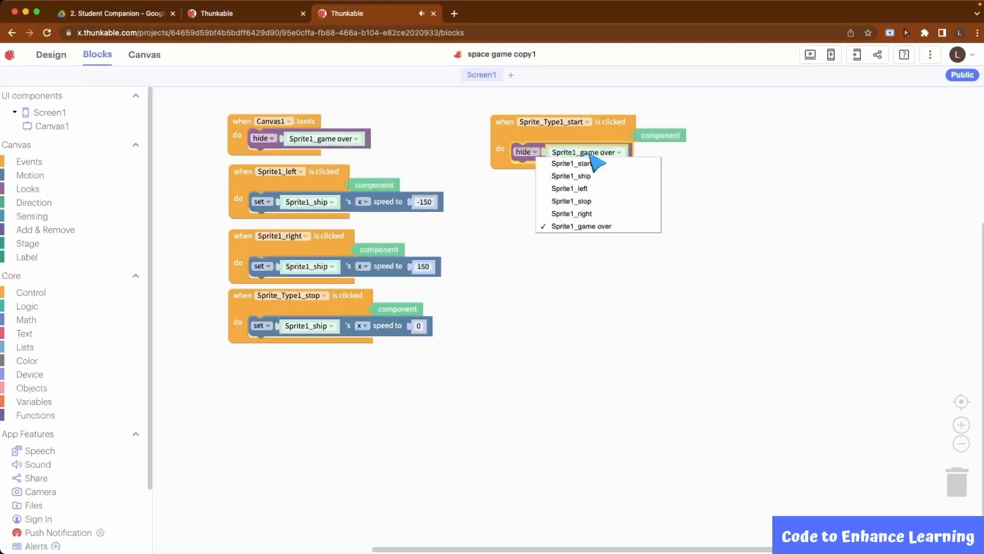
pyautogui.moveTo(593, 178)
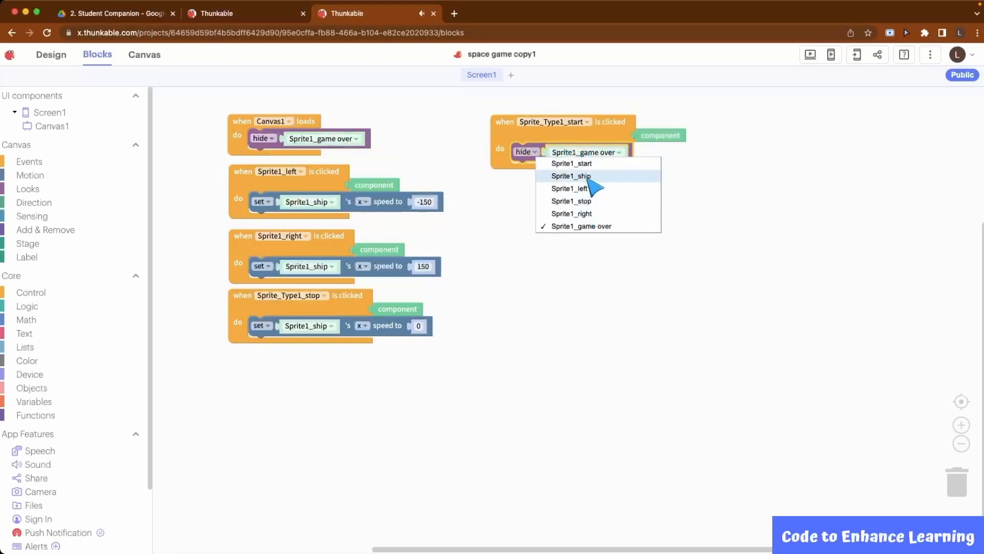
pyautogui.click(570, 163)
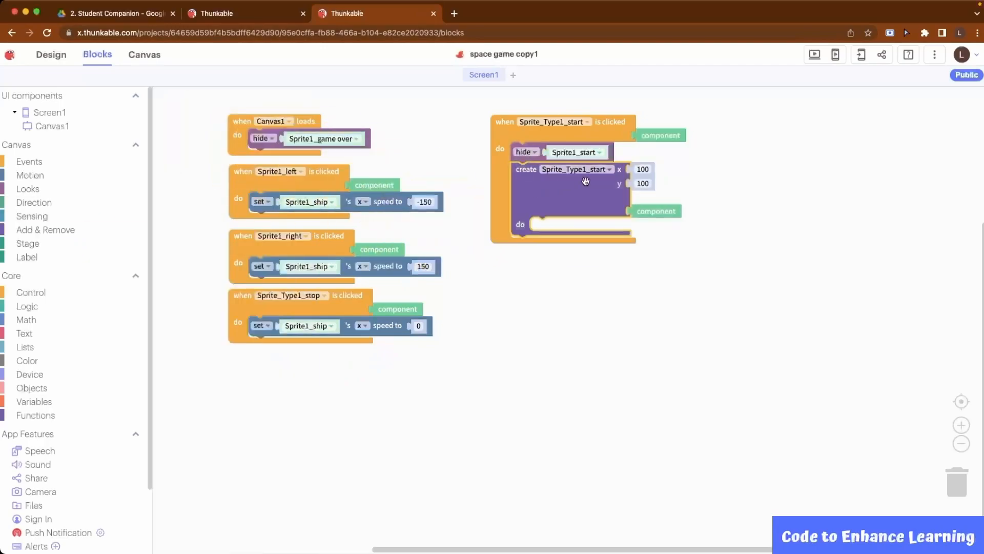
pyautogui.click(577, 169)
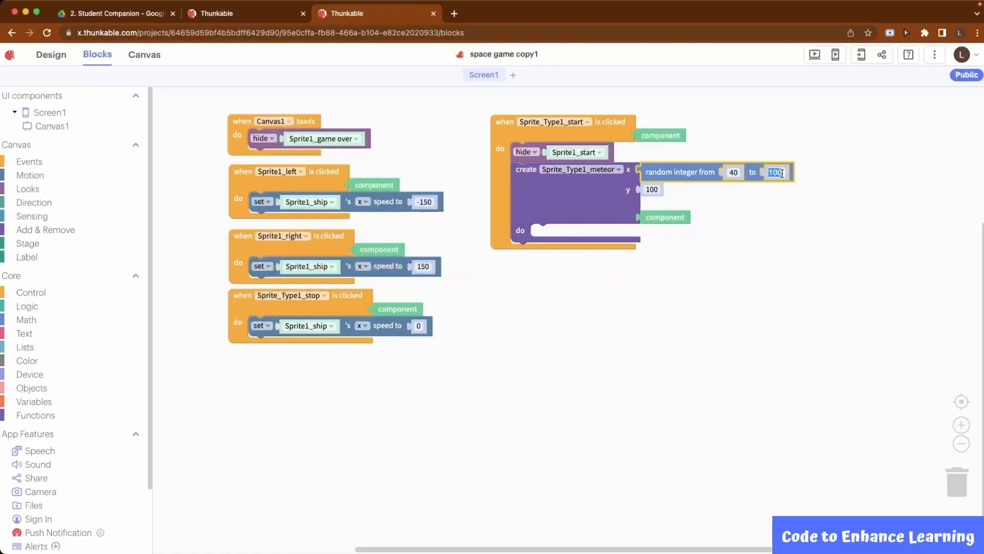
pyautogui.write('320')
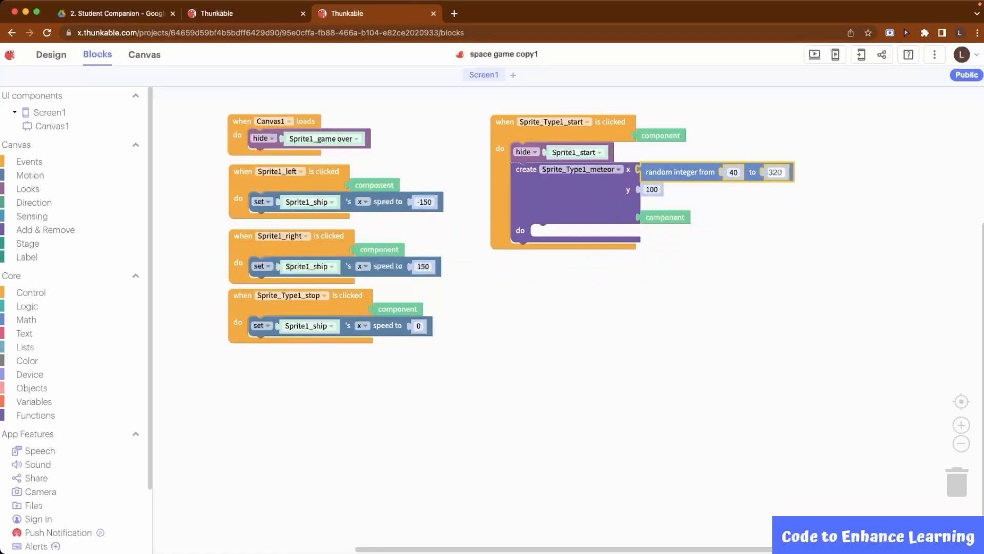
pyautogui.moveTo(772, 223)
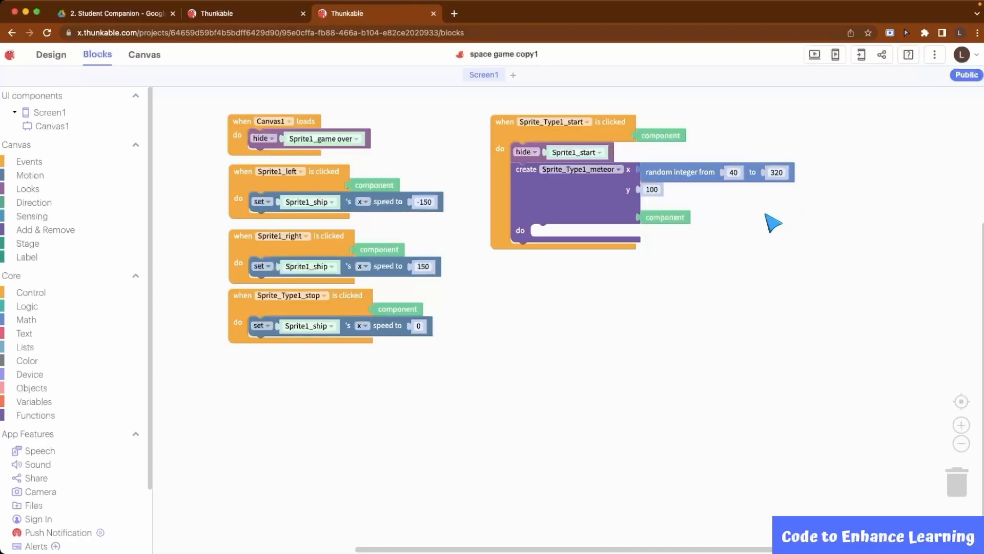
# - Set the meteor's starting y to 40 and give it a y speed of 200
pyautogui.click(651, 189)
pyautogui.write('40')
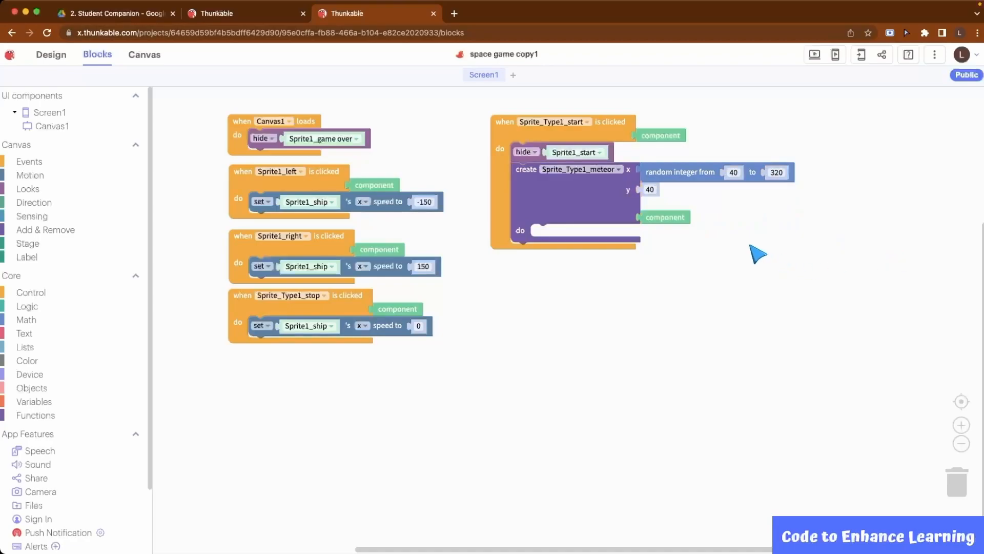
pyautogui.moveTo(688, 237)
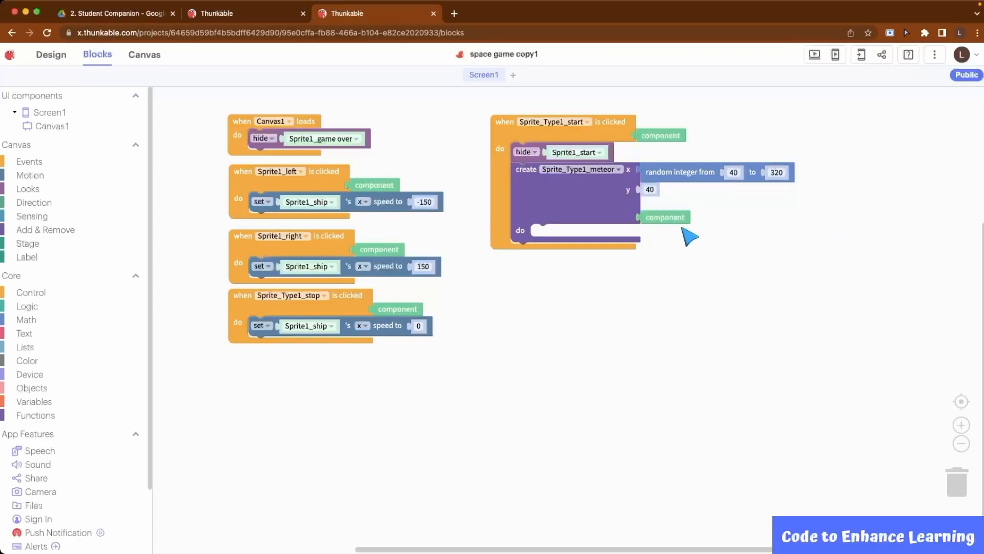
pyautogui.click(29, 175)
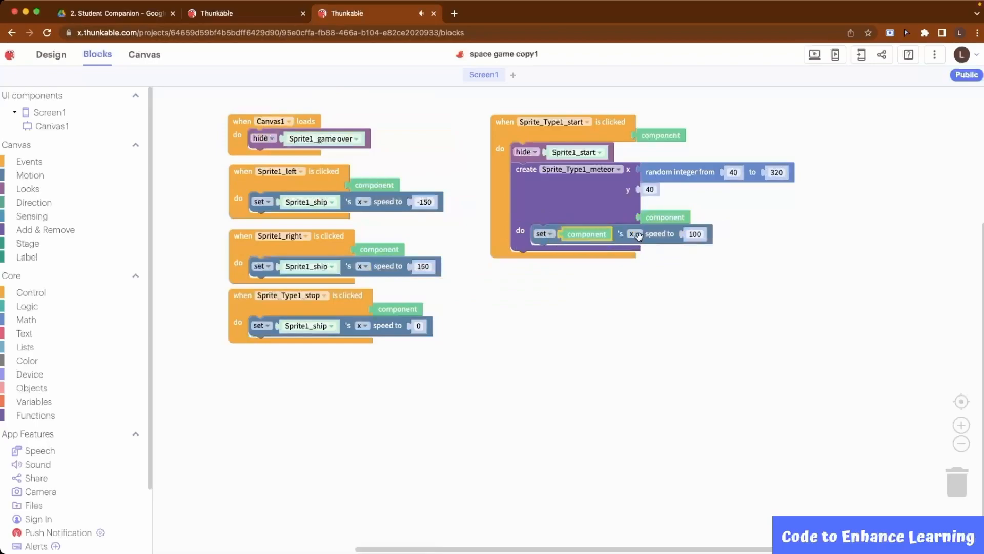
pyautogui.click(634, 233)
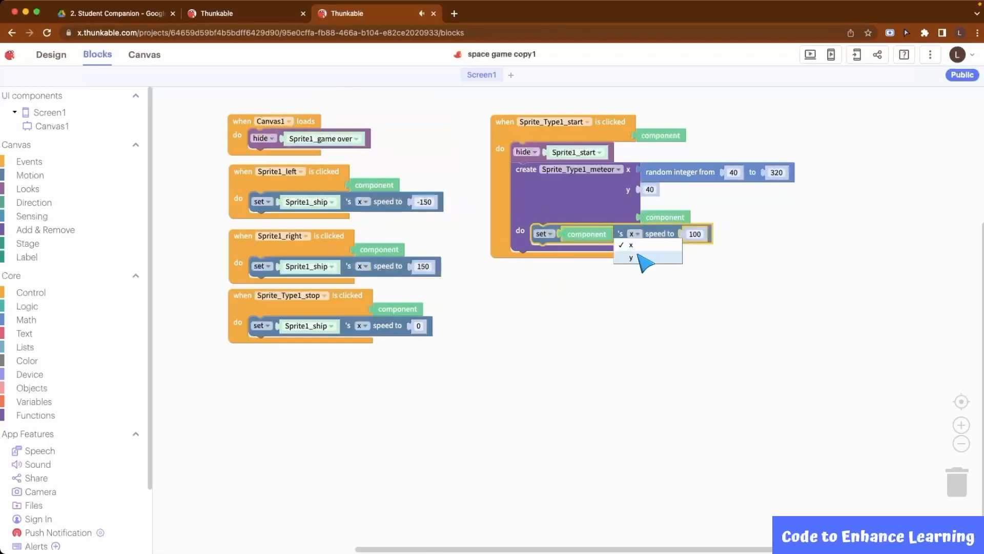
pyautogui.click(630, 257)
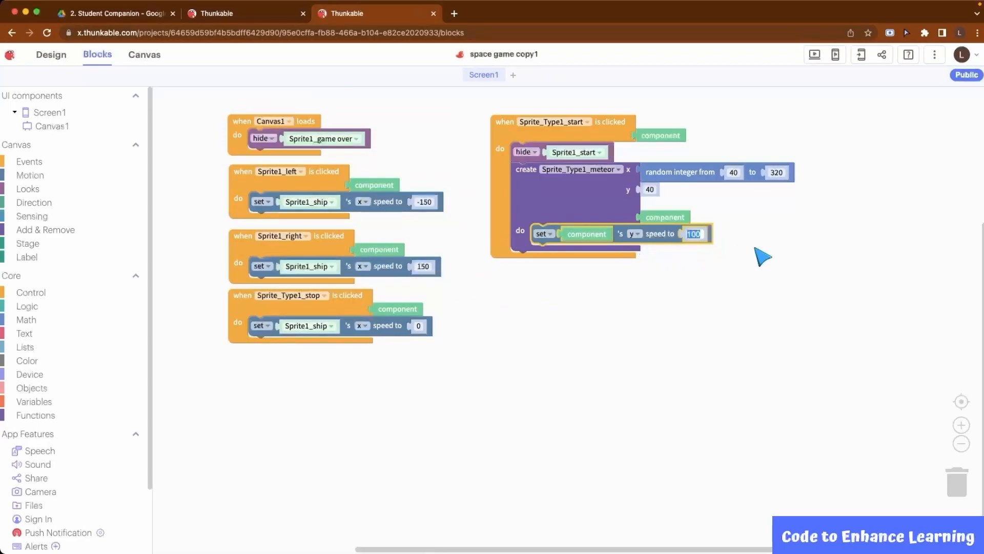
pyautogui.write('200')
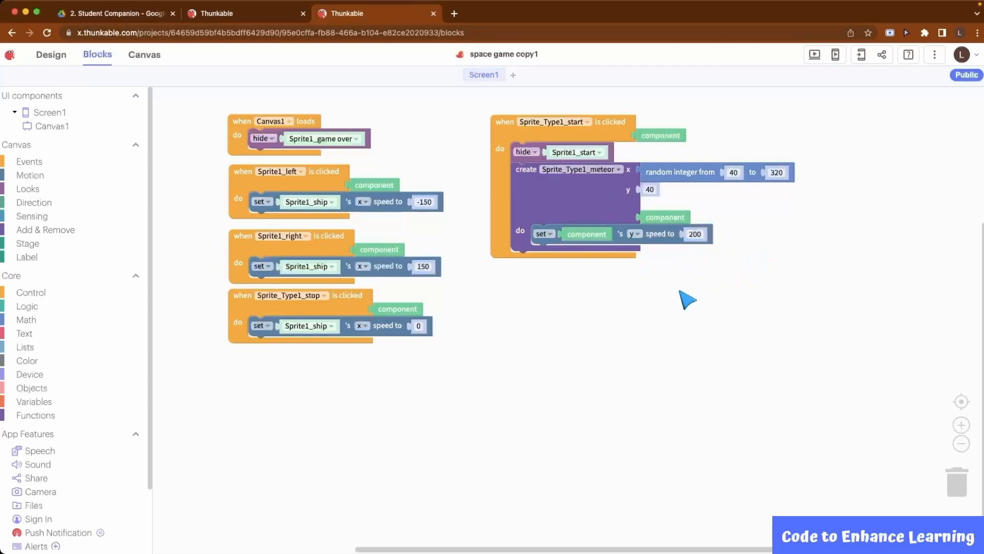
pyautogui.moveTo(95, 260)
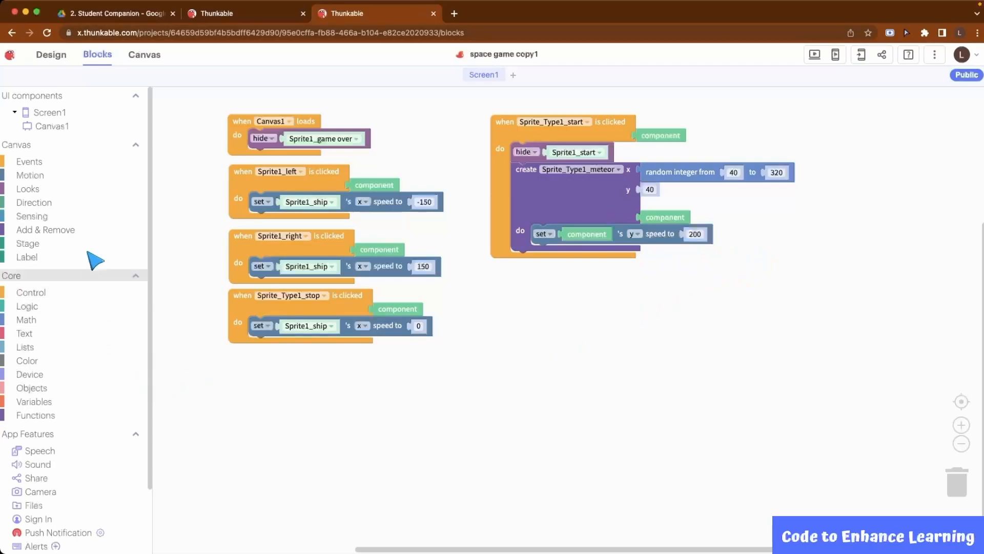
# - Add a meteor-collides-with-bottom-edge event and duplicate the create-meteor blocks into it
pyautogui.click(28, 161)
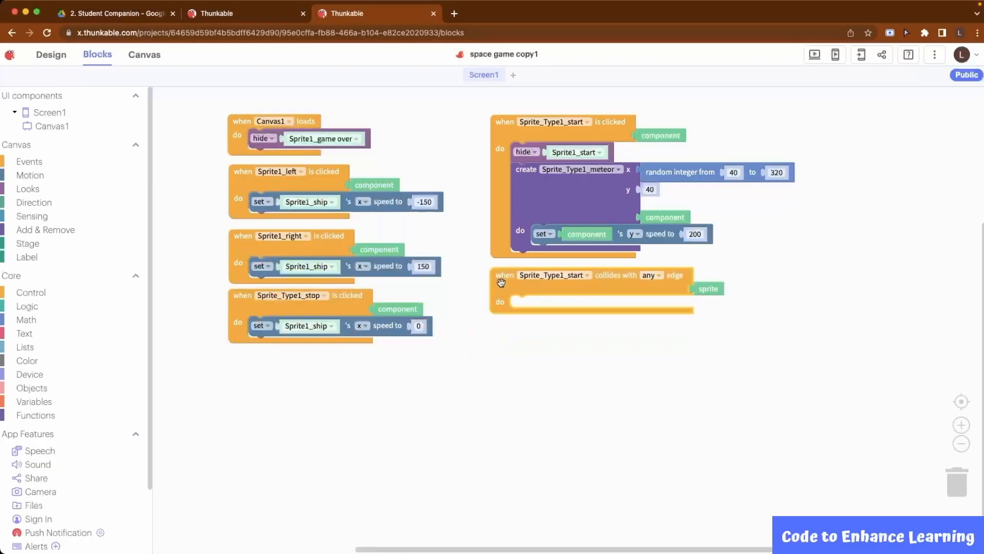
pyautogui.click(554, 275)
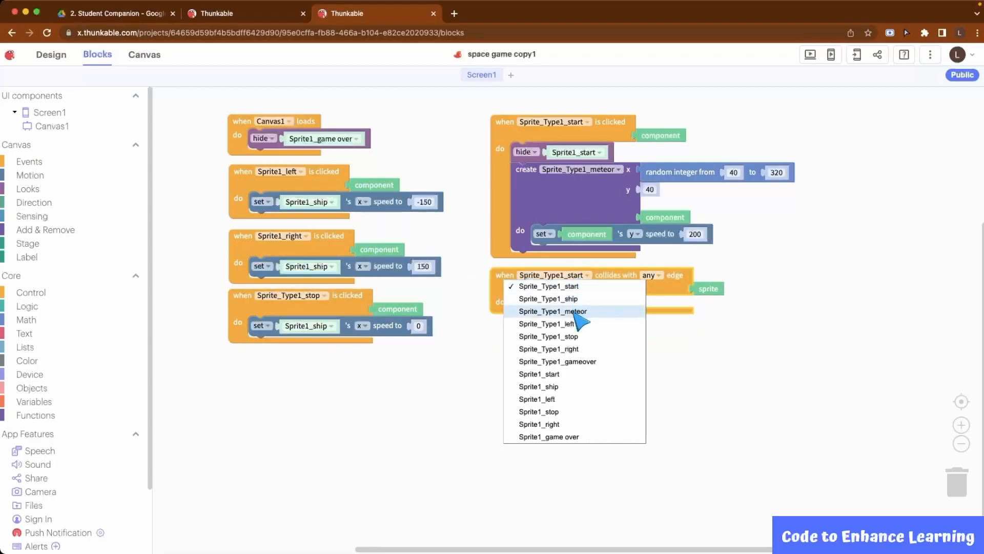
pyautogui.click(553, 311)
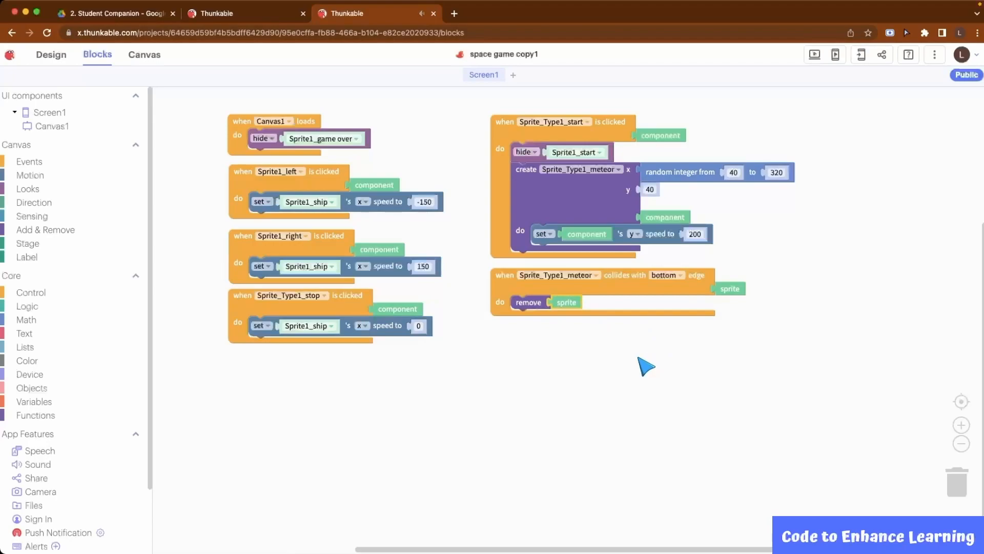
pyautogui.rightClick(536, 195)
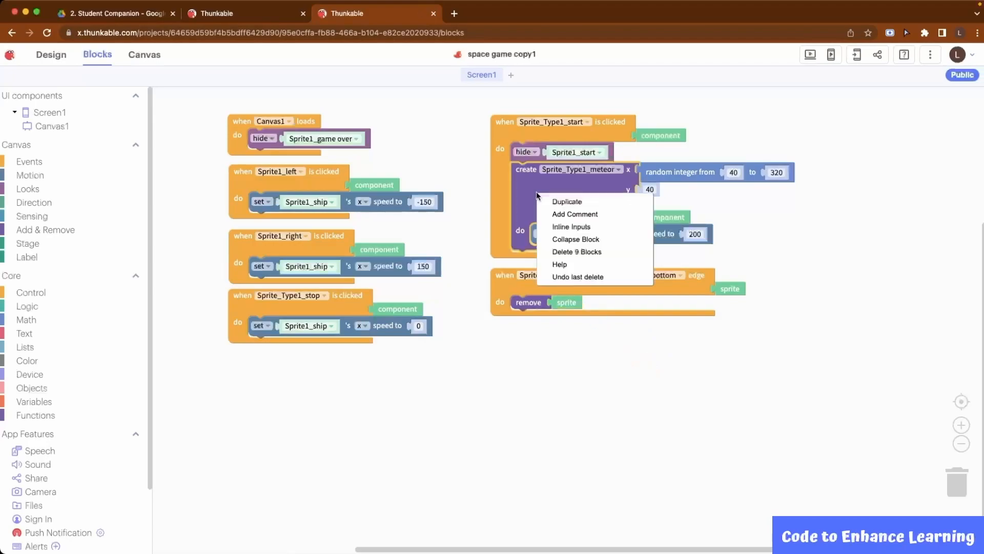
pyautogui.click(566, 201)
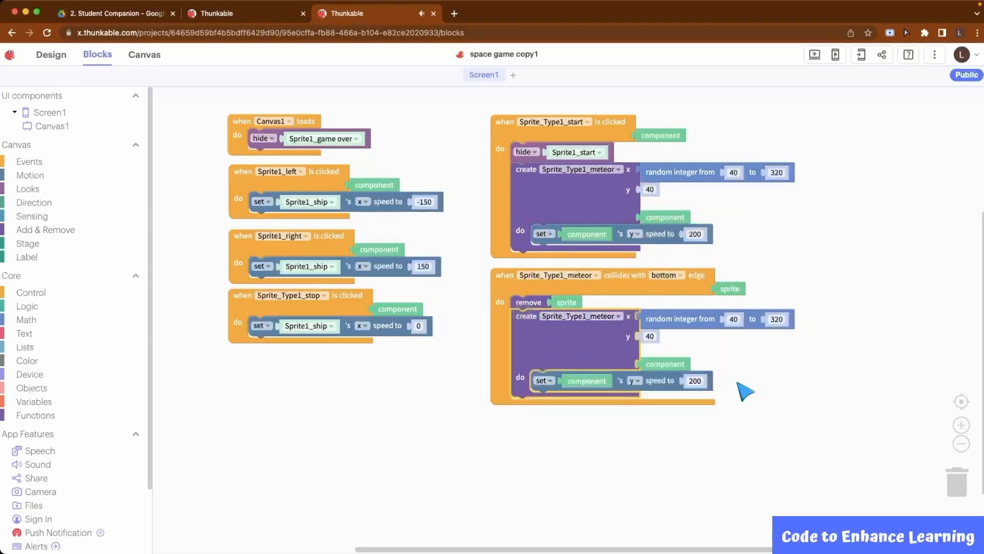
# - Add a 'when Sprite_Type1_ship collides with Sprite_Type1_meteor' event that removes the meteor
pyautogui.click(28, 161)
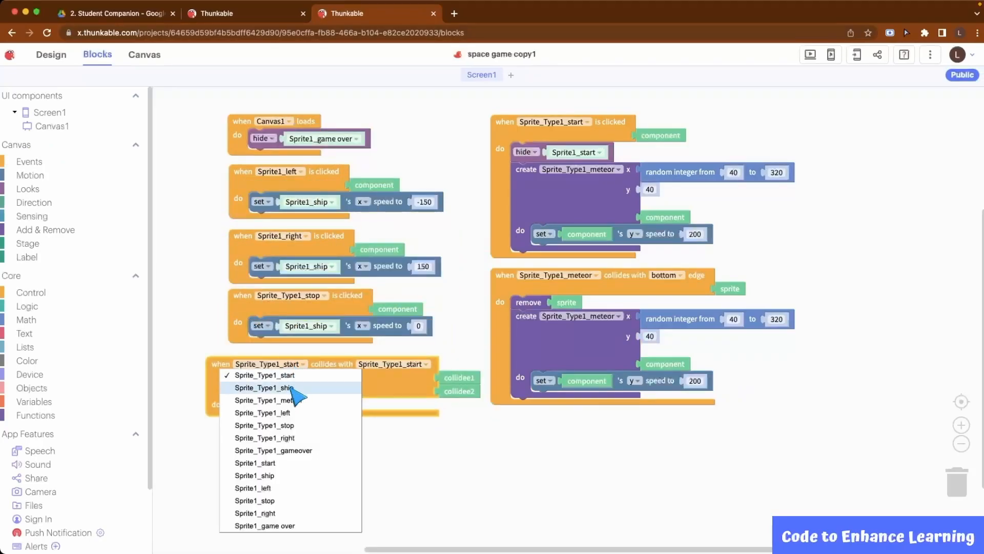
pyautogui.click(263, 387)
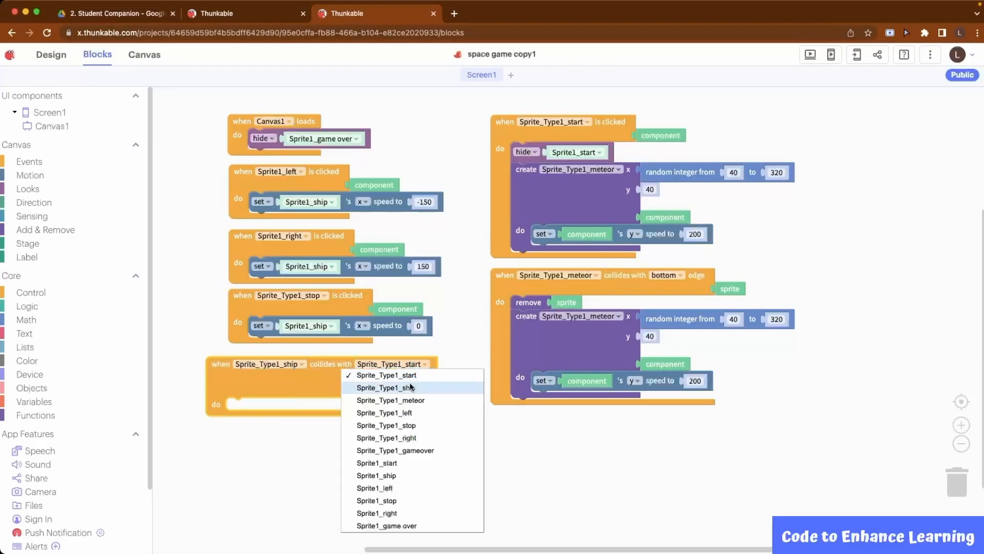
pyautogui.moveTo(391, 400)
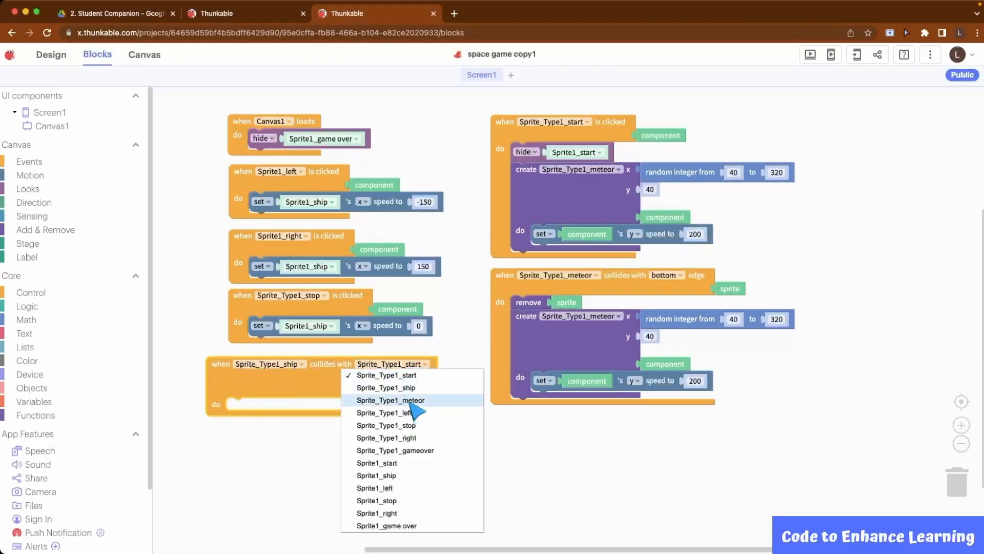
pyautogui.click(391, 400)
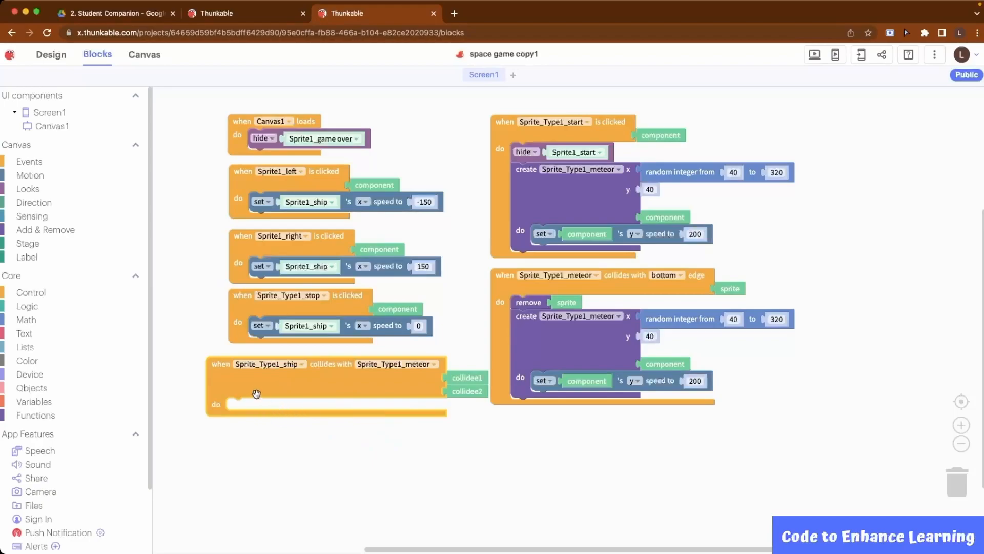
pyautogui.click(45, 229)
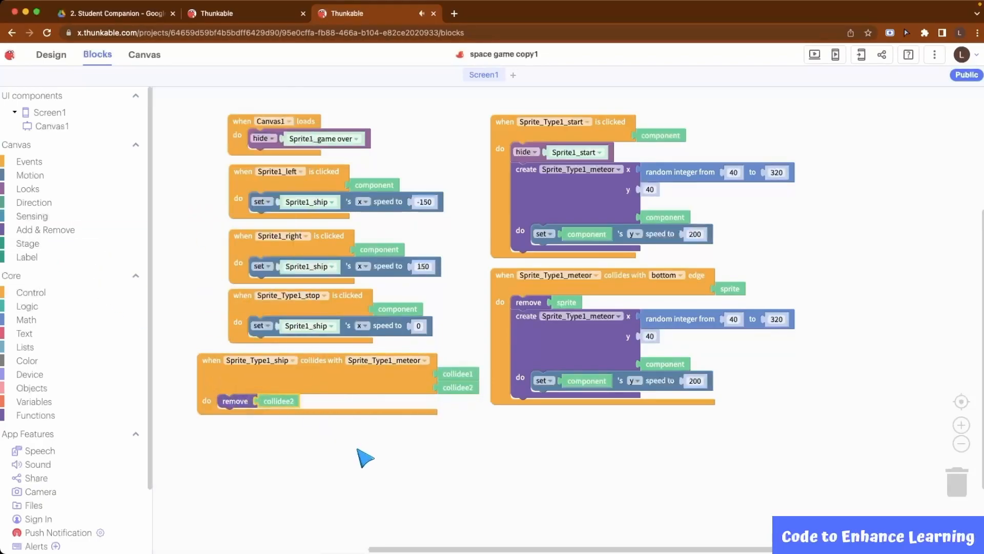
# - Show game over, stop sprites, wait 3 seconds, then show start and hide game over
pyautogui.click(30, 176)
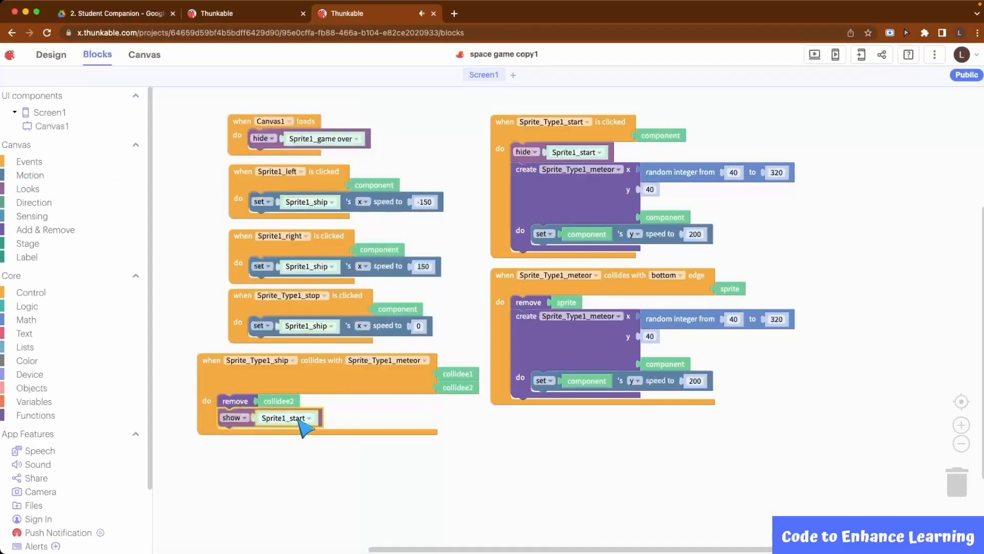
pyautogui.click(285, 417)
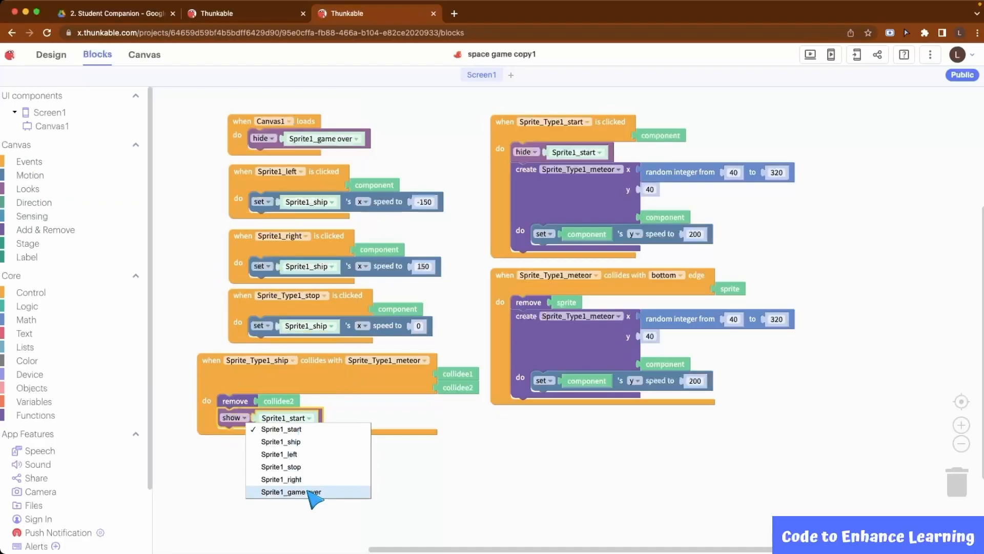
pyautogui.click(30, 175)
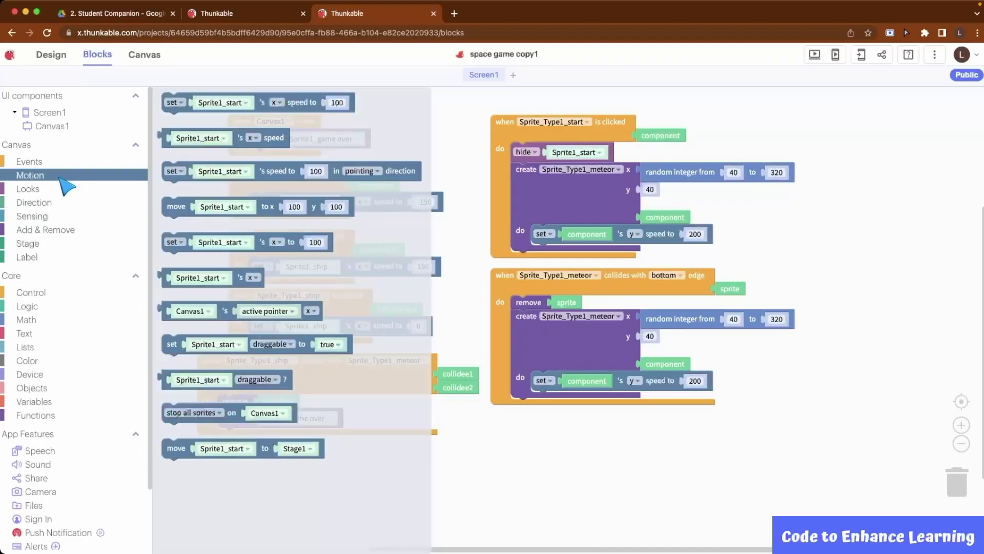
pyautogui.moveTo(193, 412)
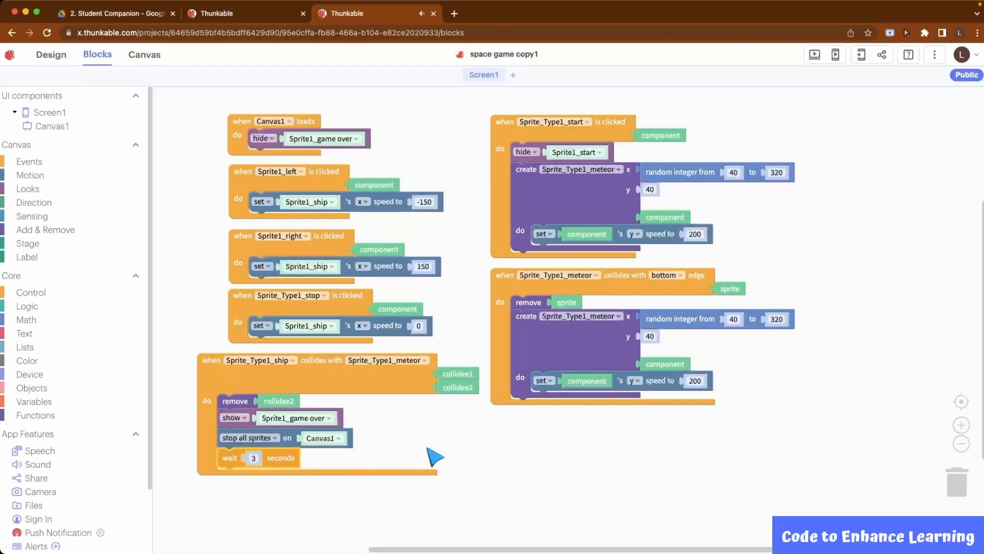
pyautogui.moveTo(312, 473)
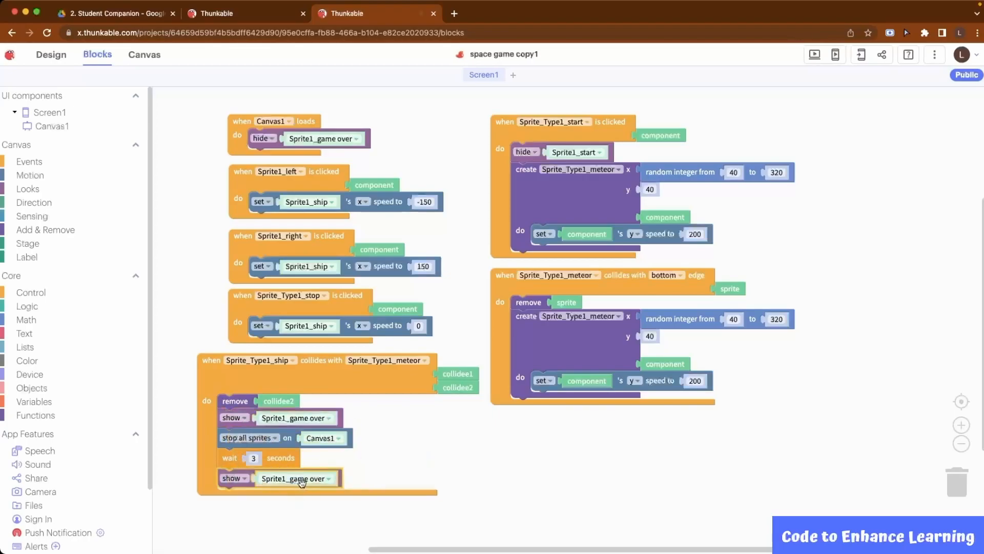
pyautogui.click(296, 477)
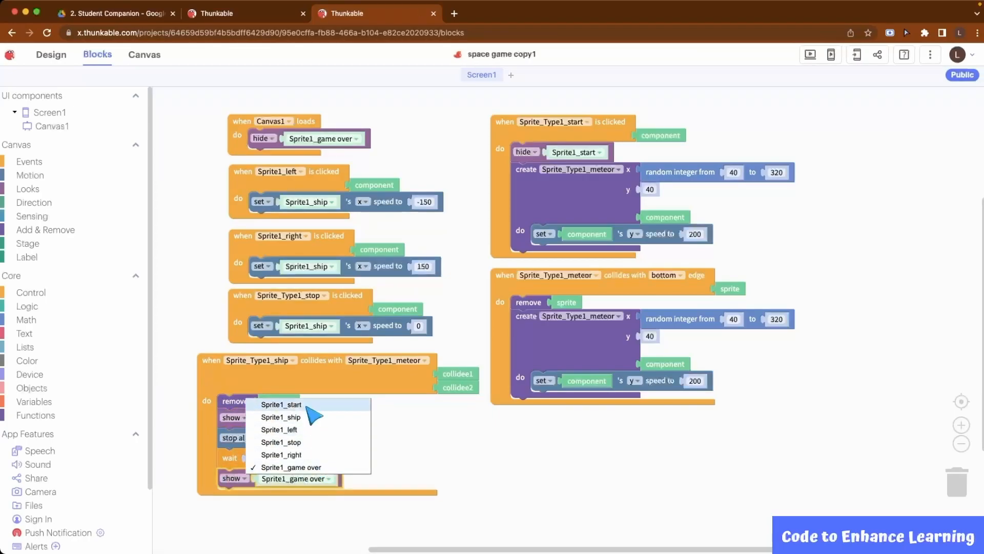
pyautogui.click(282, 405)
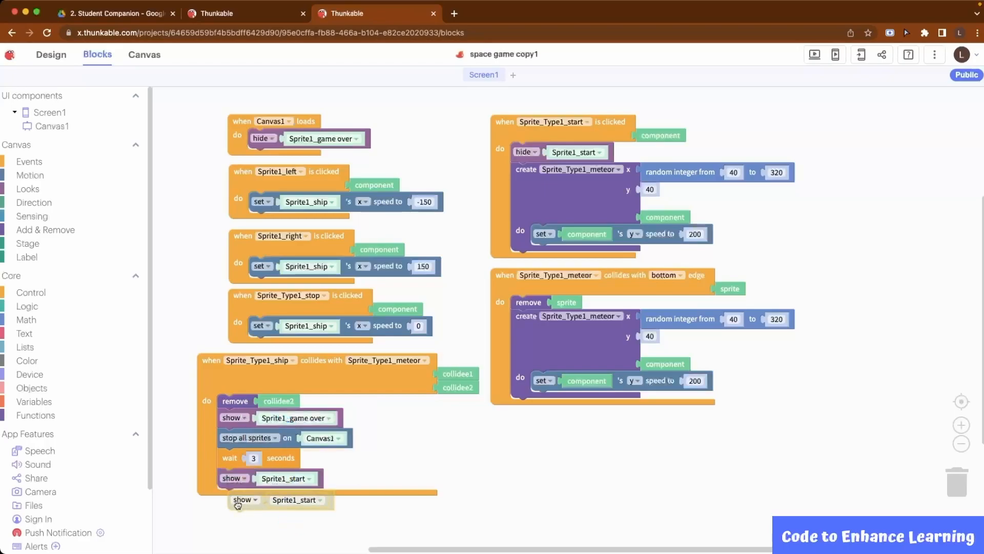
pyautogui.click(297, 498)
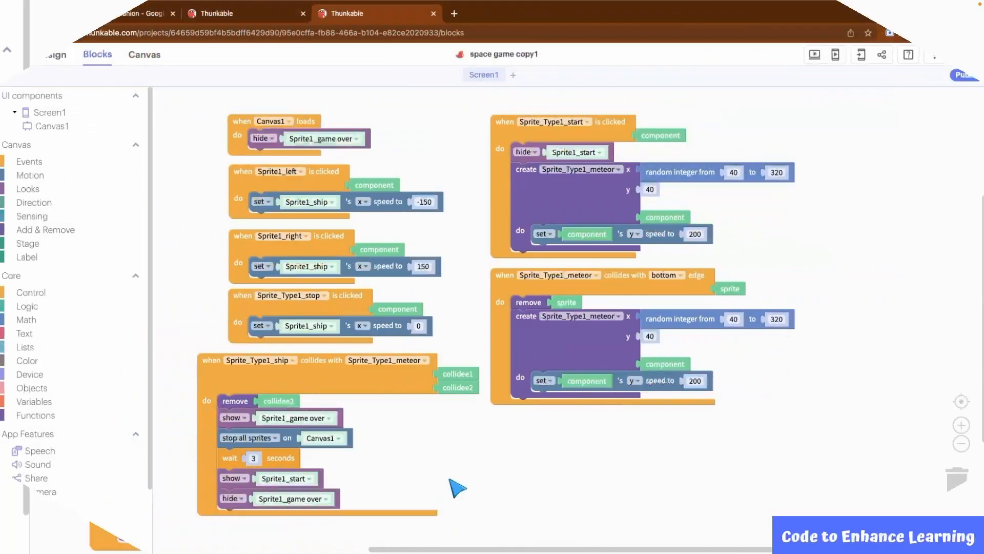
# - Launch the game preview and start a run until the ship hits a meteor and GAME OVER shows
pyautogui.click(814, 55)
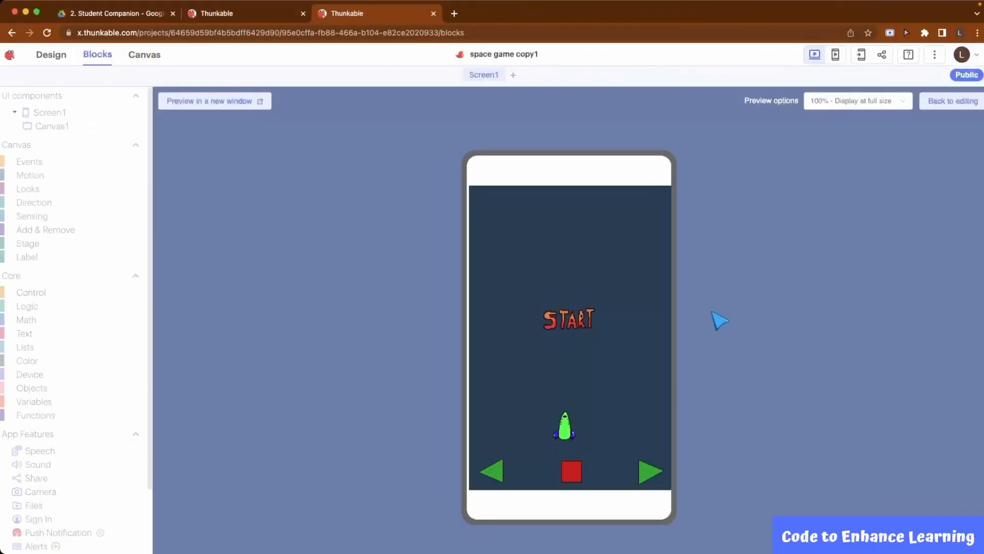
pyautogui.moveTo(593, 322)
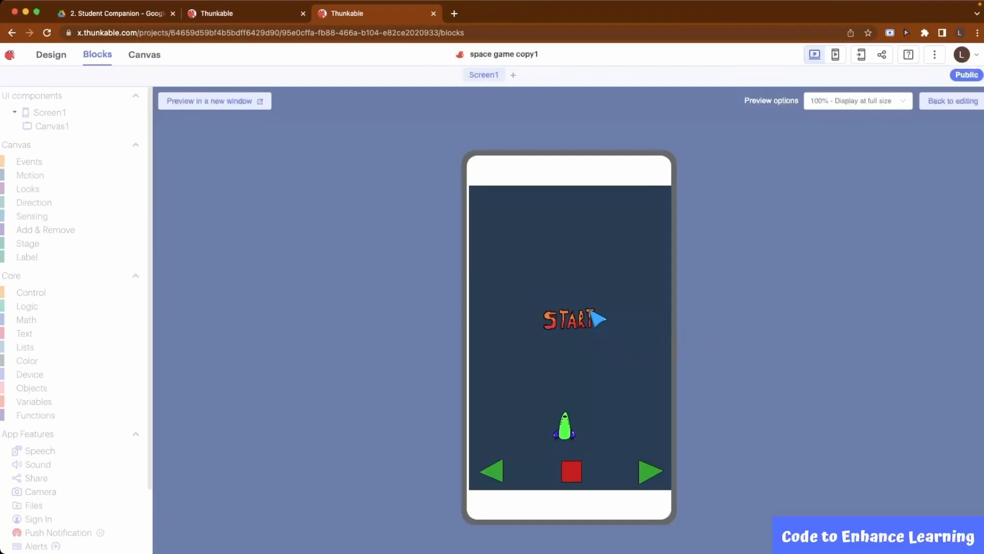
pyautogui.click(649, 472)
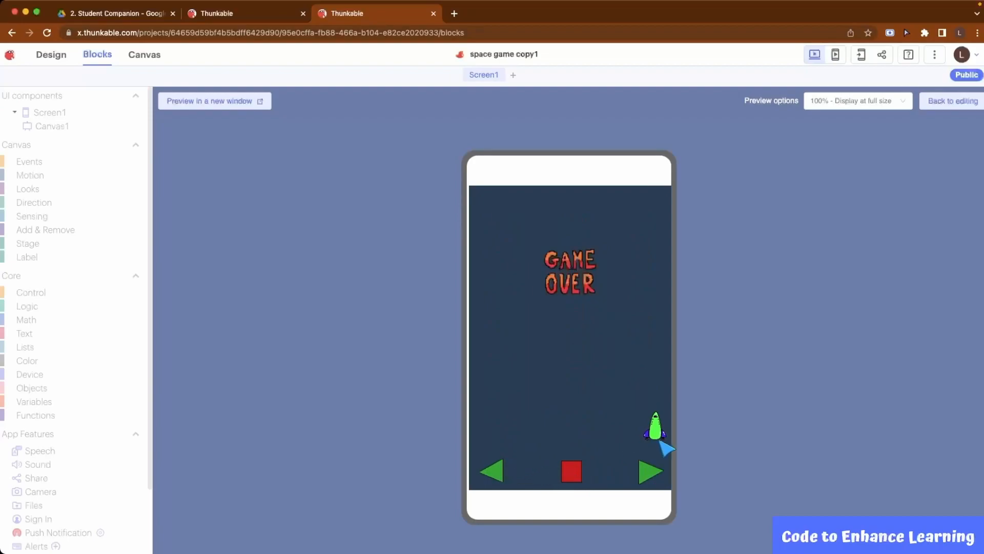
pyautogui.moveTo(714, 431)
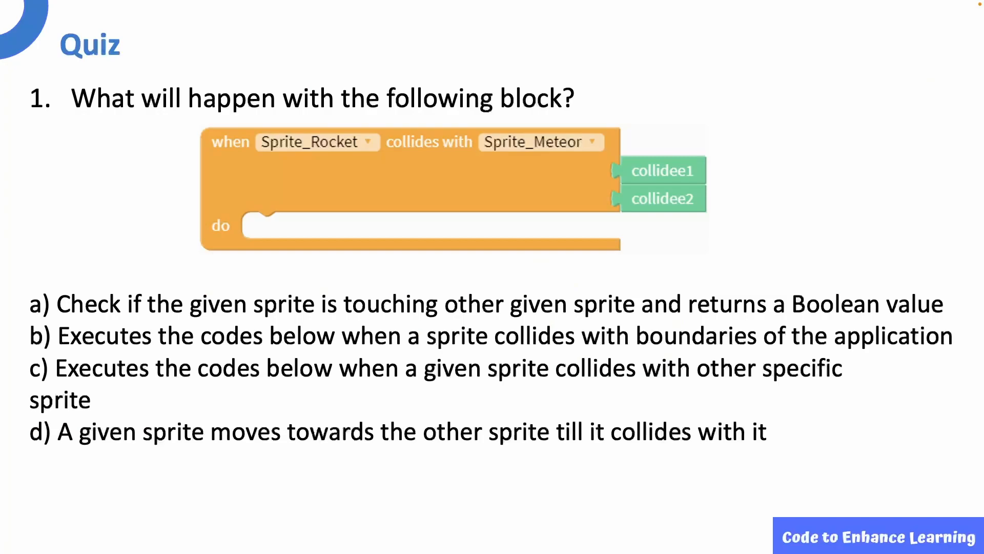
# - Select option c, code running when one sprite collides with a specific sprite, as the quiz answer
pyautogui.click(37, 369)
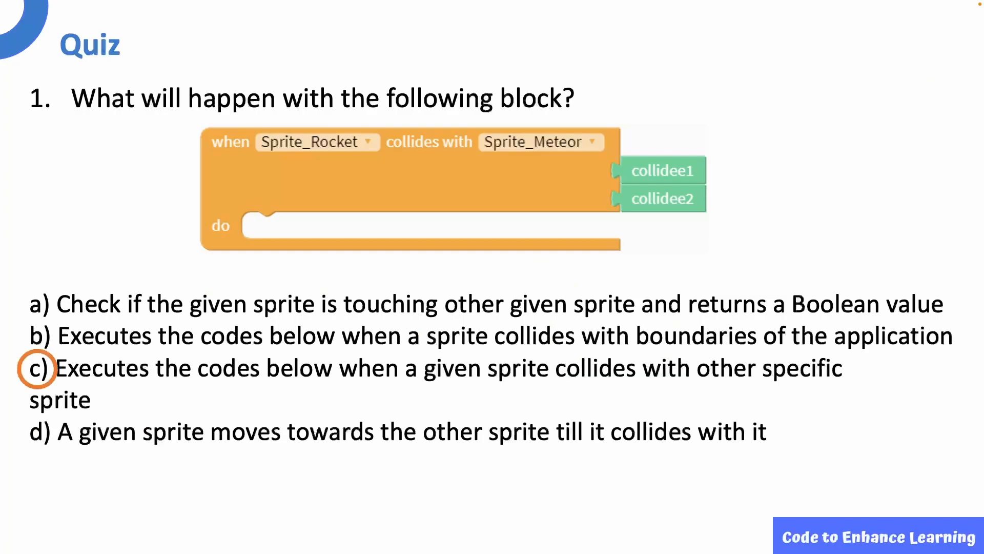